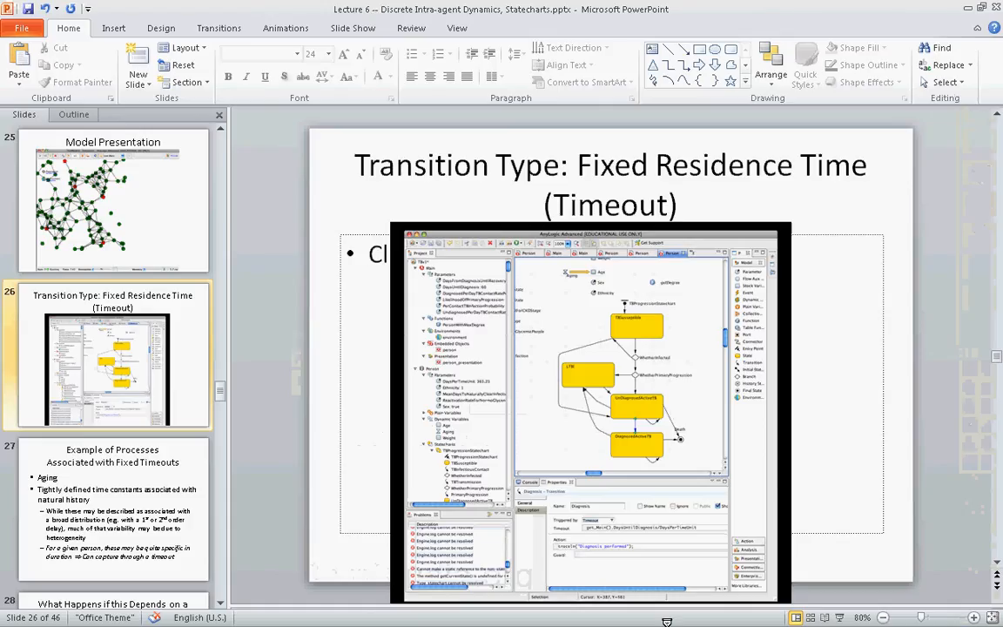
mouse_move(825, 618)
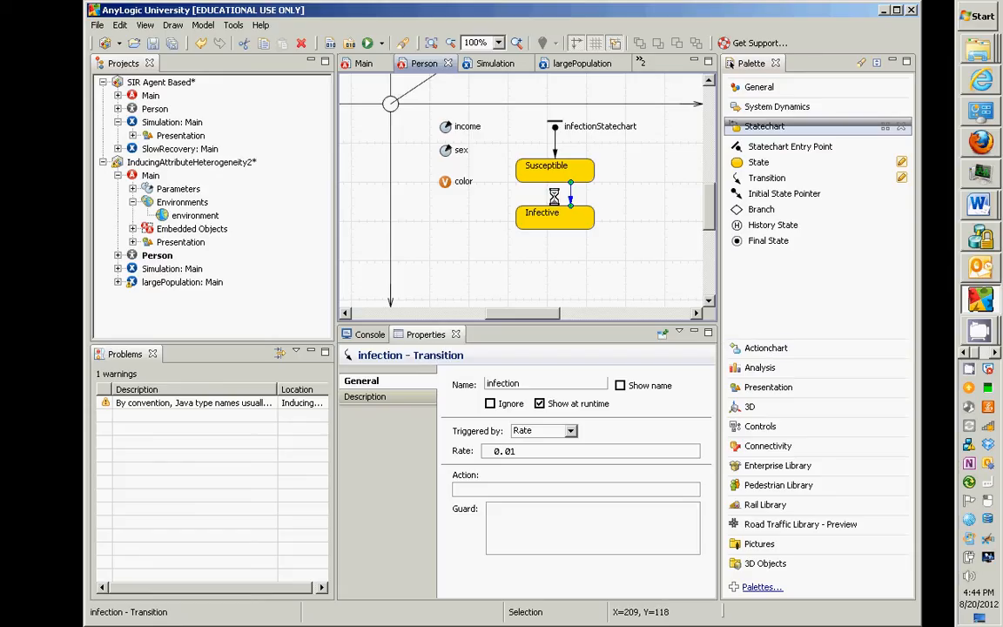
mouse_move(578, 195)
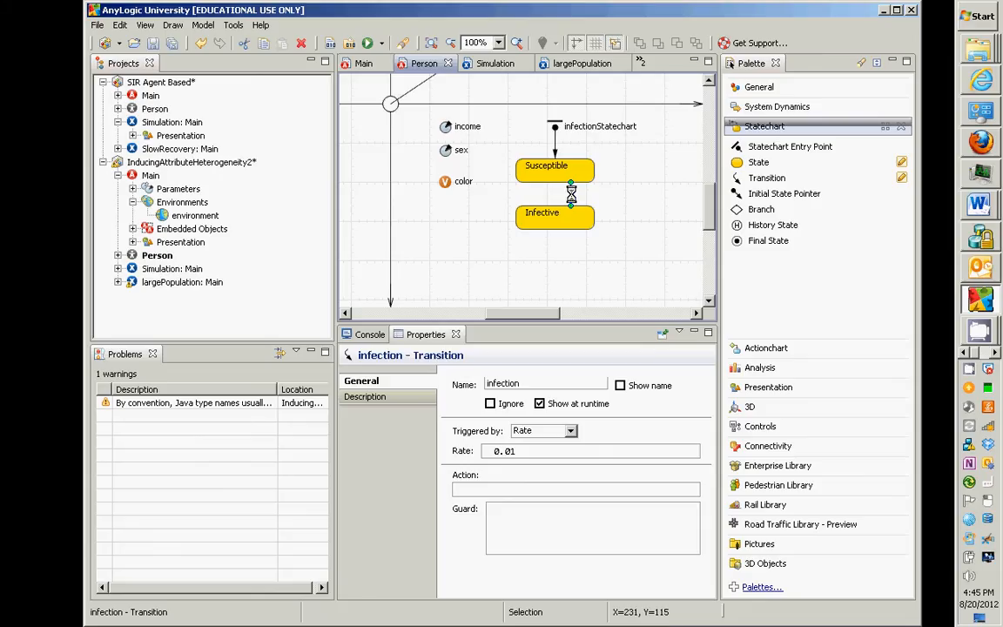
mouse_move(571, 193)
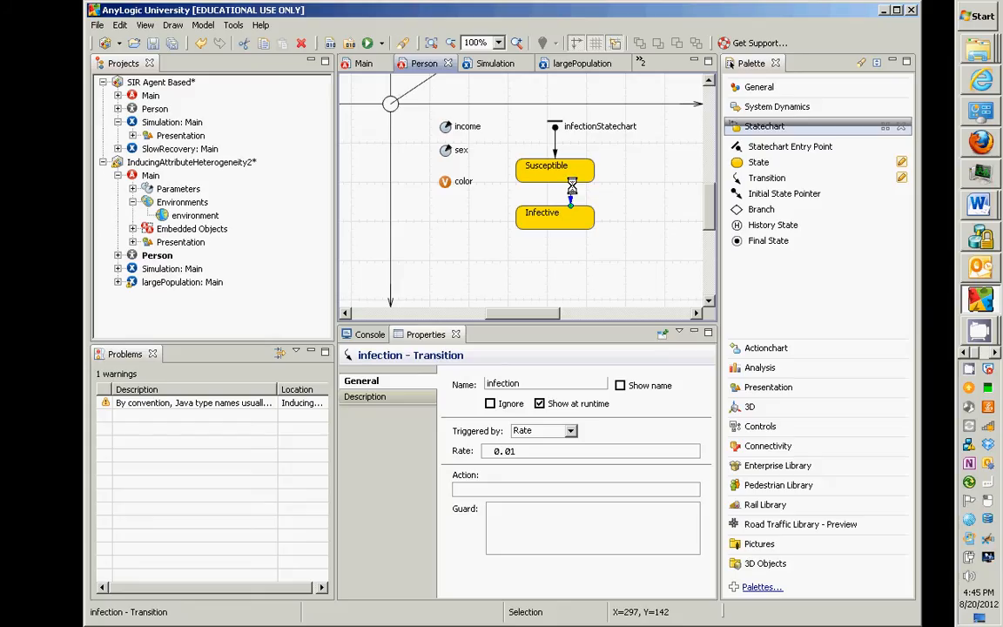
mouse_move(574, 206)
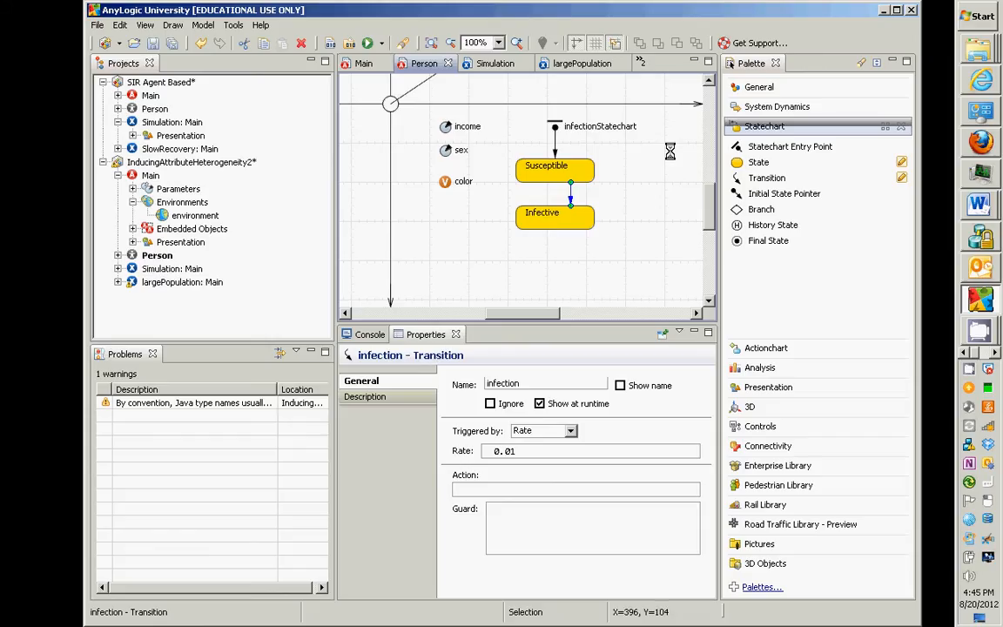
mouse_move(539, 242)
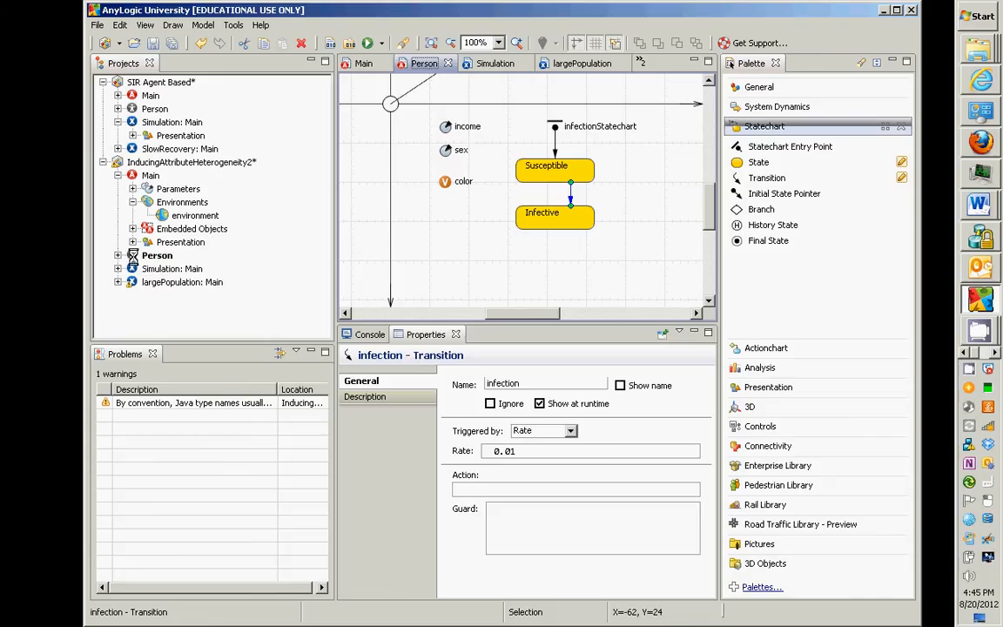
Step: Review the Person class, the Main diagram, and back to the Person statechart
click(156, 254)
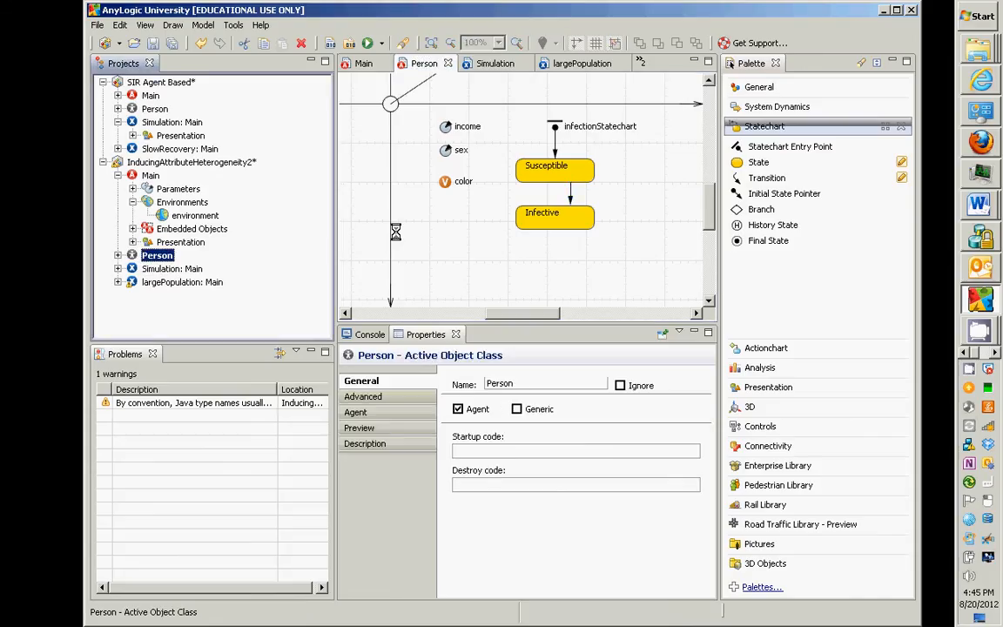
click(149, 174)
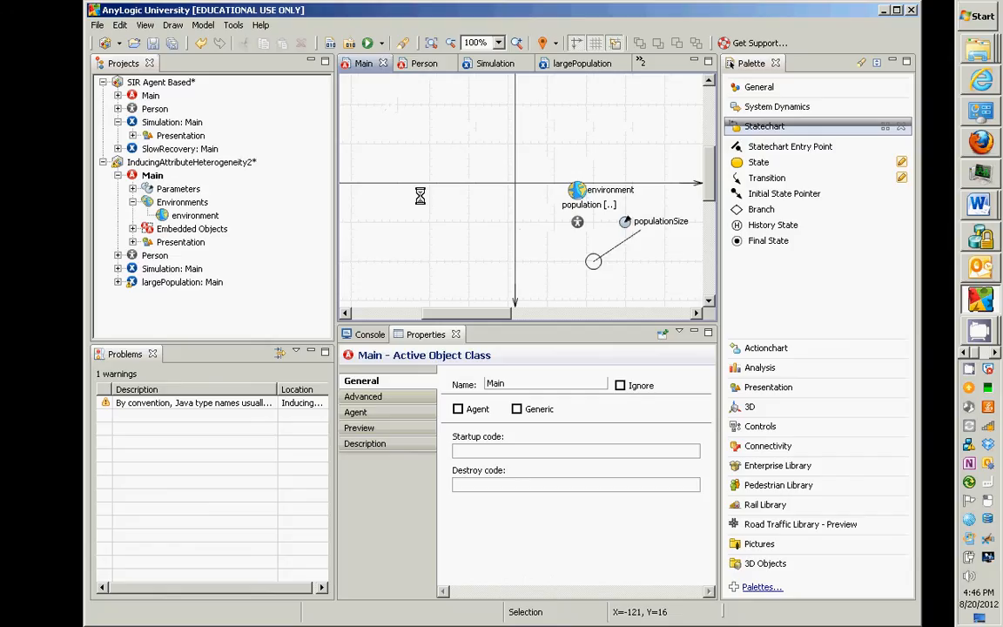
mouse_move(415, 199)
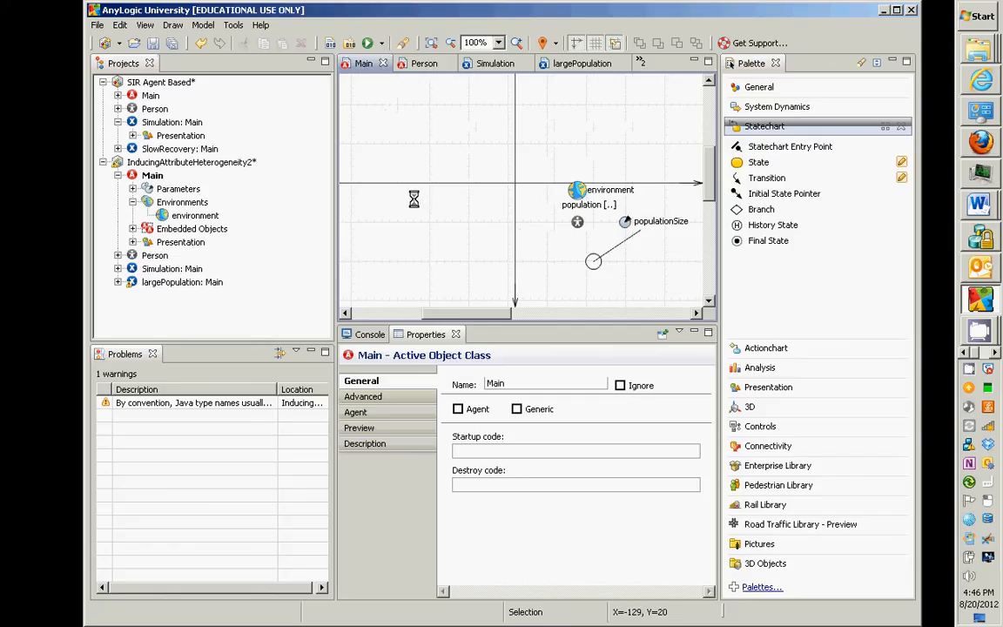
mouse_move(428, 87)
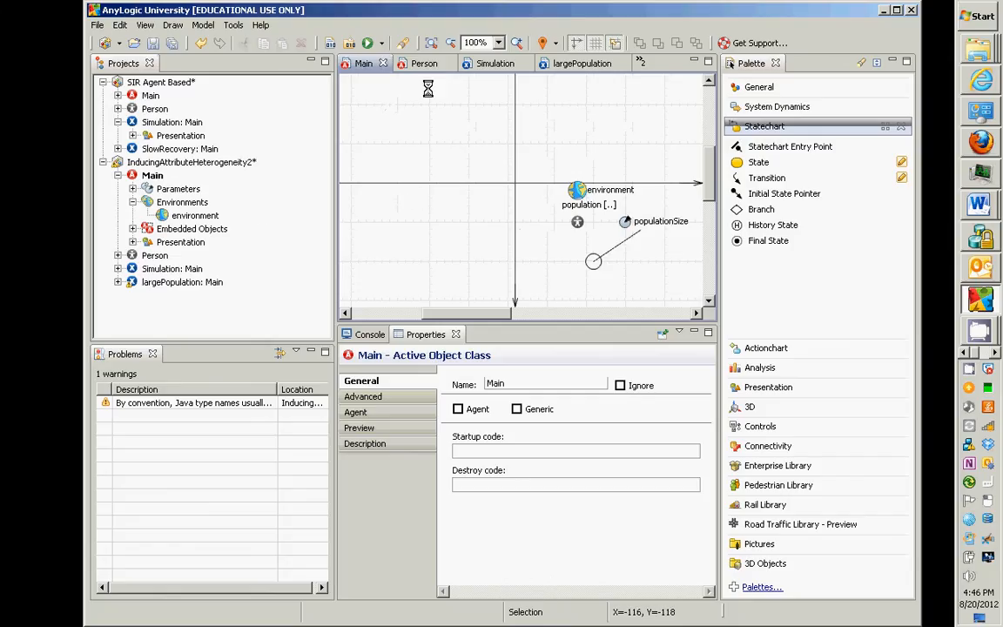
click(424, 63)
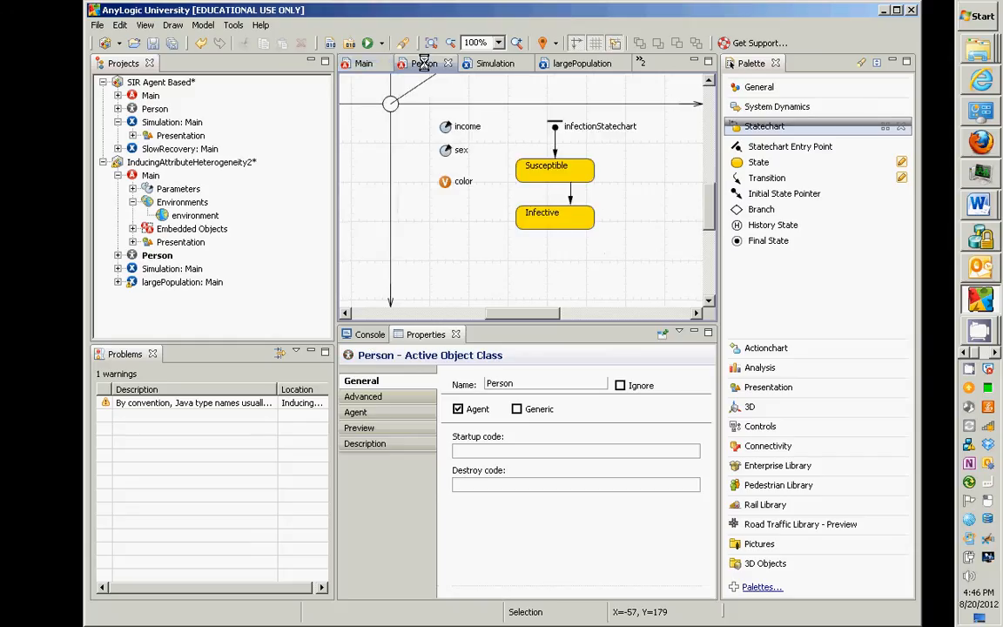
Step: Visit the Simulation experiment setup page and return to the Person statechart
click(494, 62)
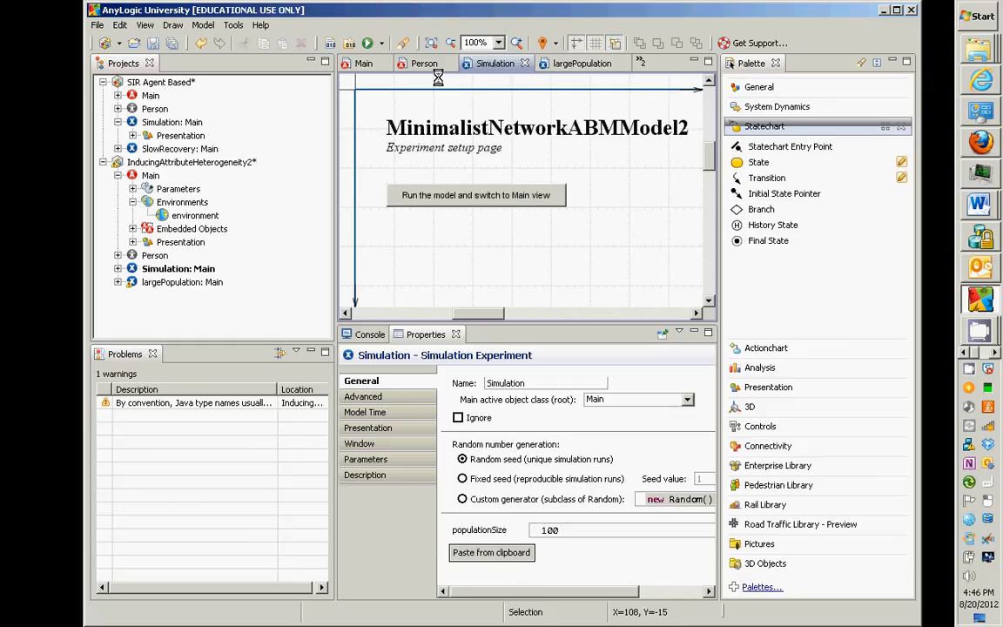
click(425, 62)
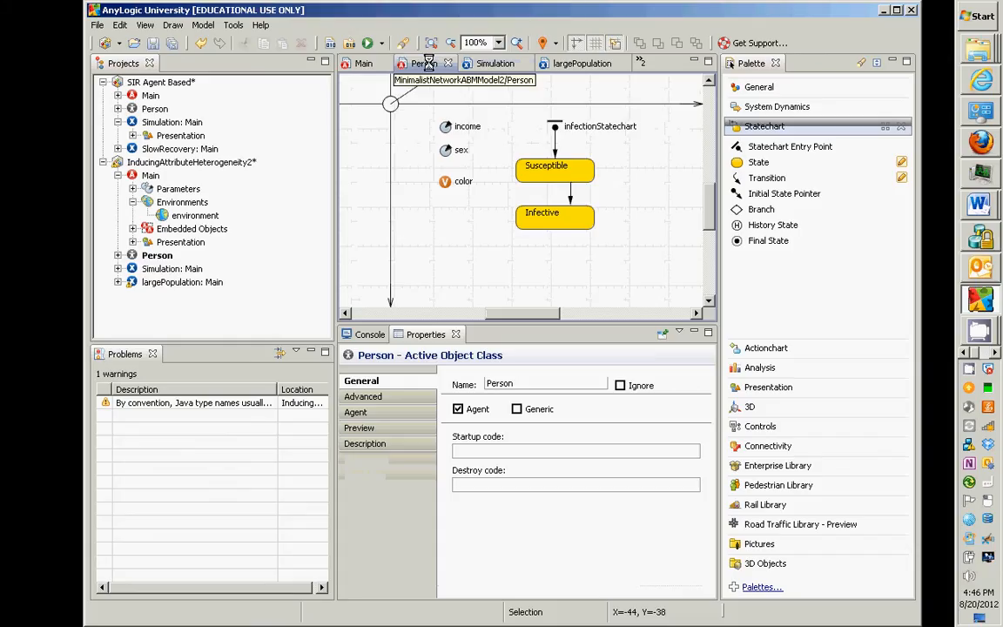
mouse_move(426, 63)
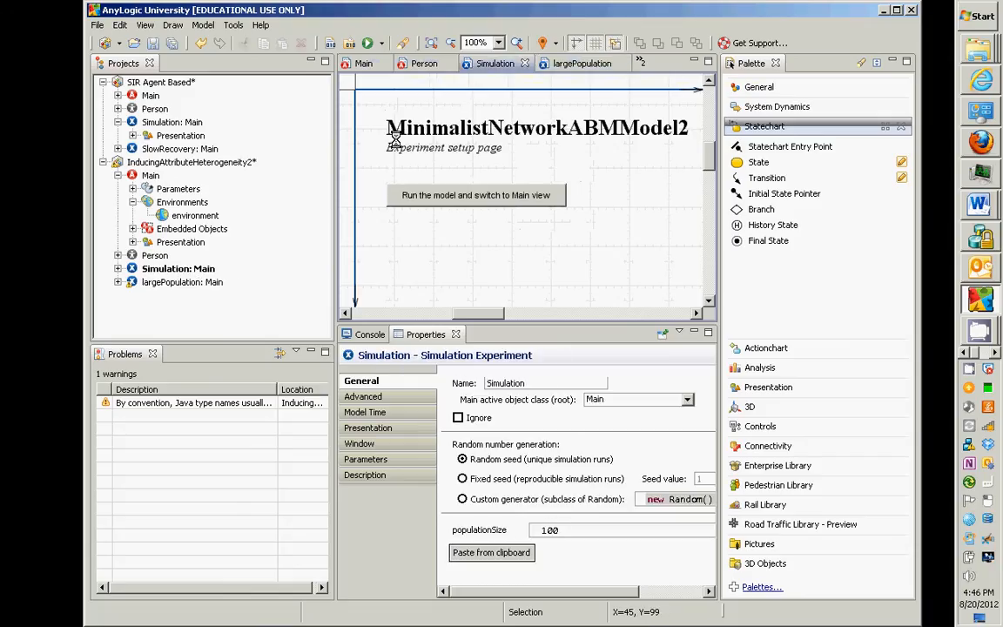
click(423, 62)
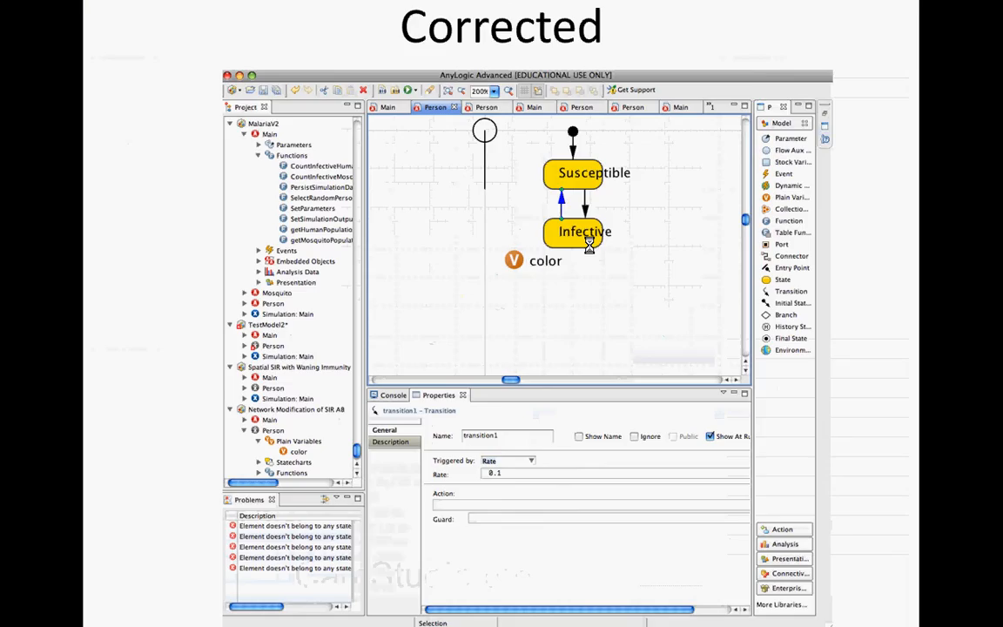
Step: Advance through the Rates & Flows and Simple SIT Model slides
key(Right)
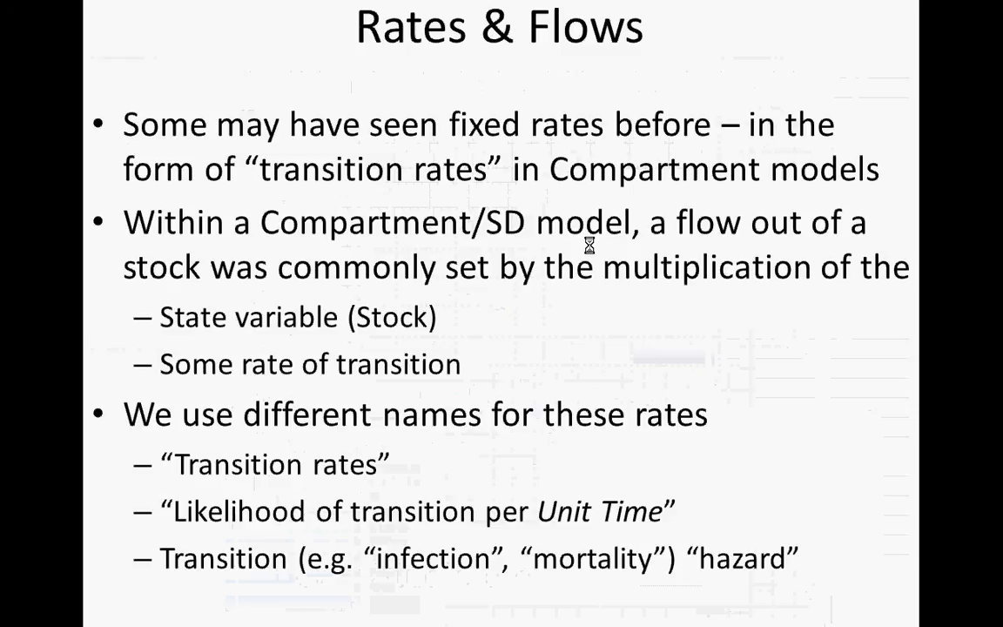
mouse_move(557, 512)
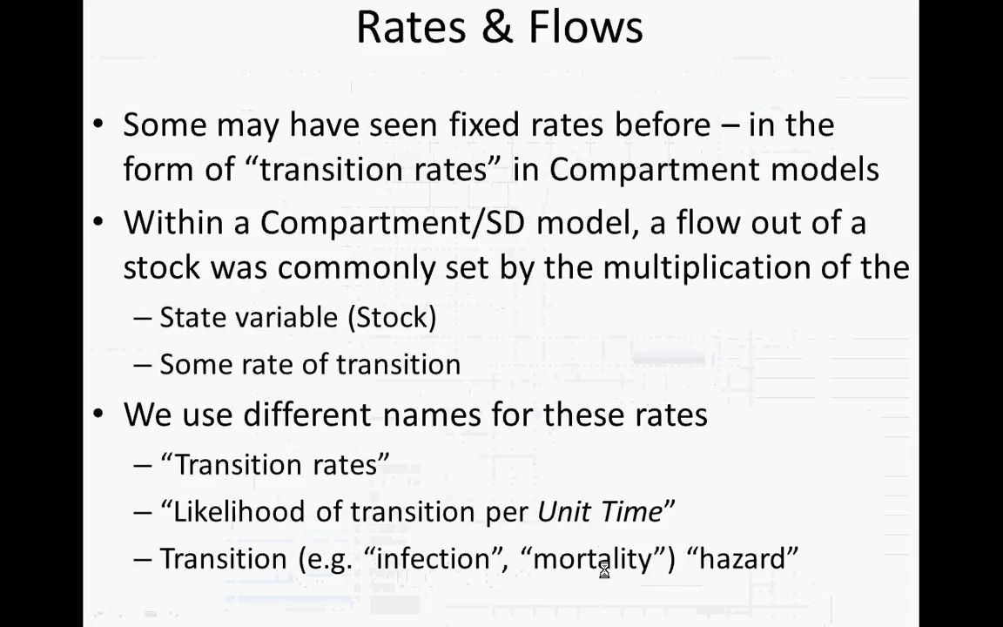
mouse_move(724, 564)
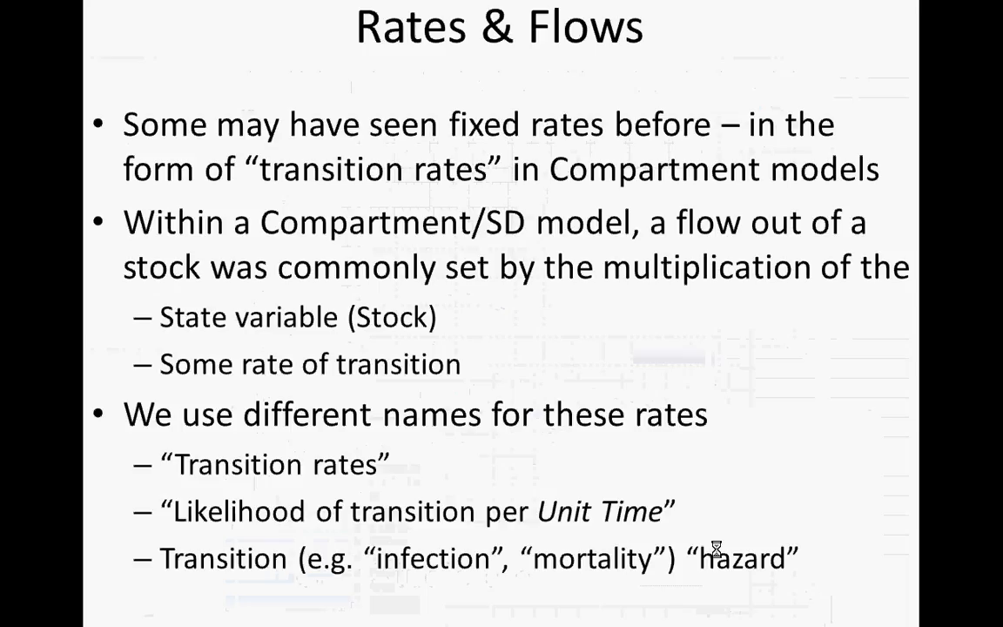
key(right)
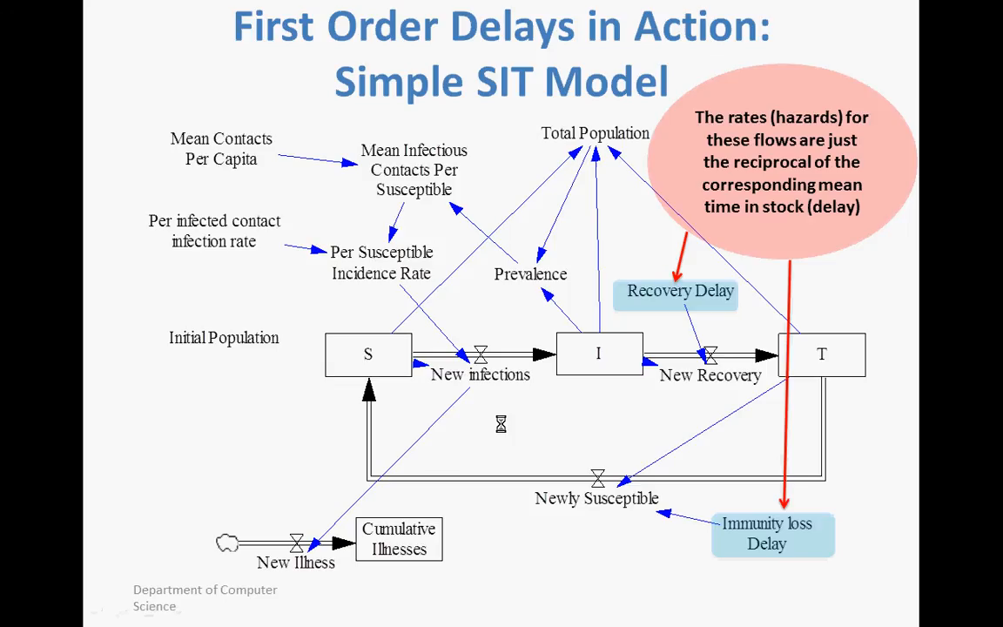
key(right)
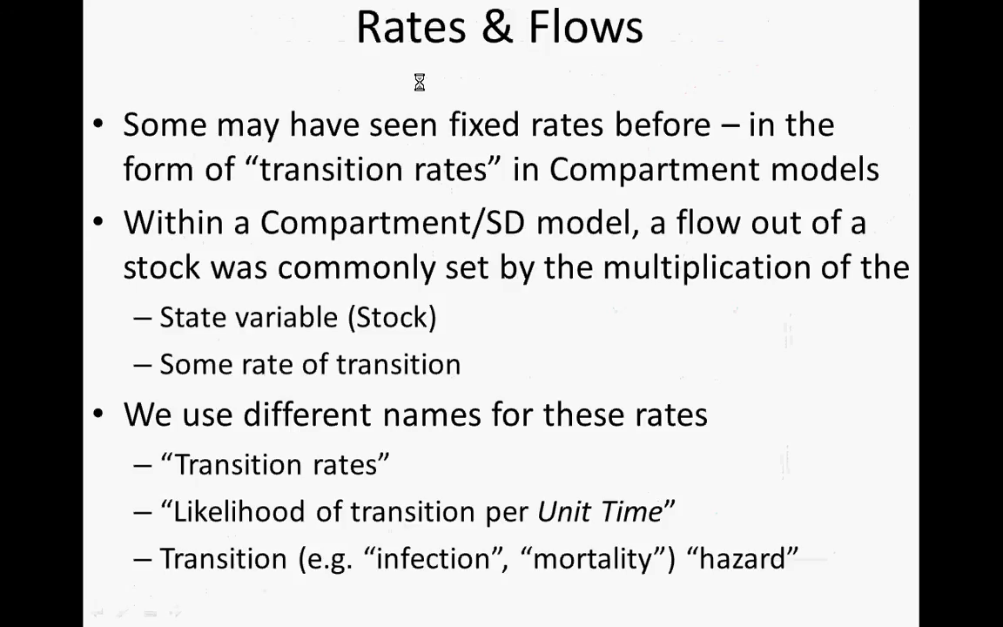
Step: Advance to the 'Fixed Rates: Transition Hazards' slide
key(right)
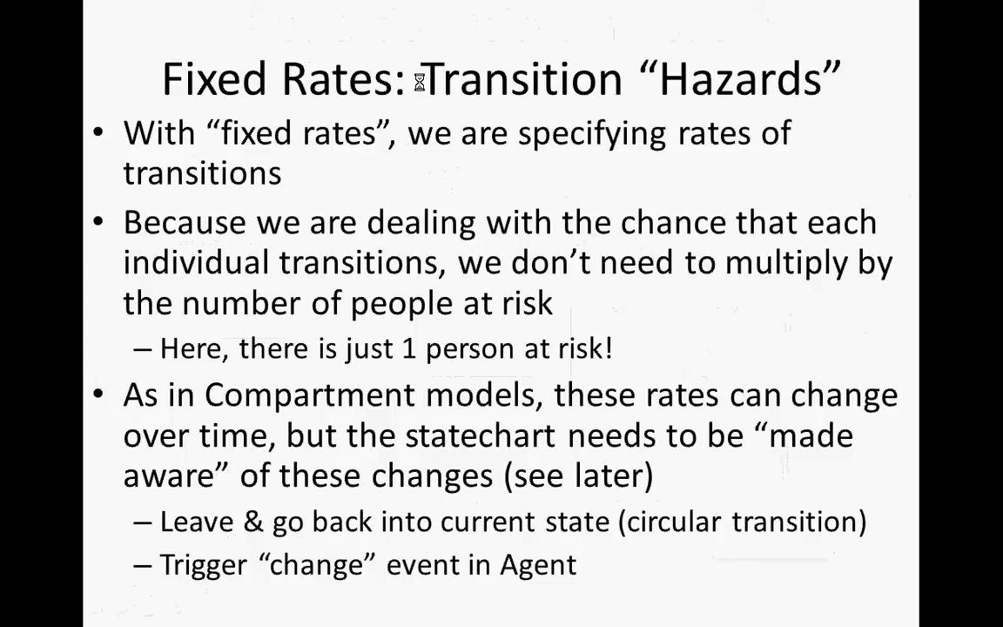
Step: Show the fixed-timeout processes slide, then switch to the AnyLogic model
key(Right)
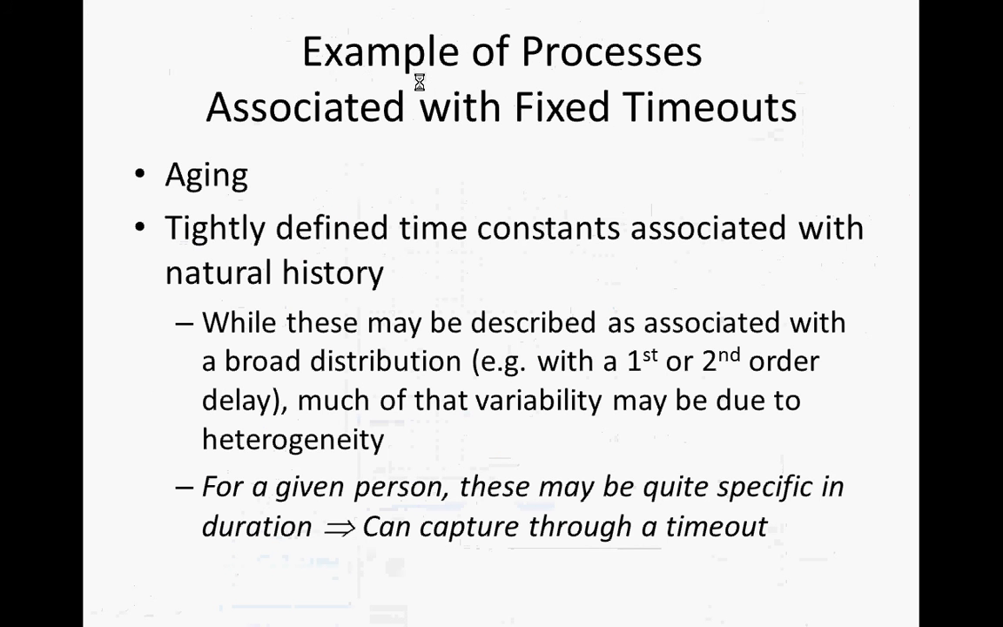
key(right)
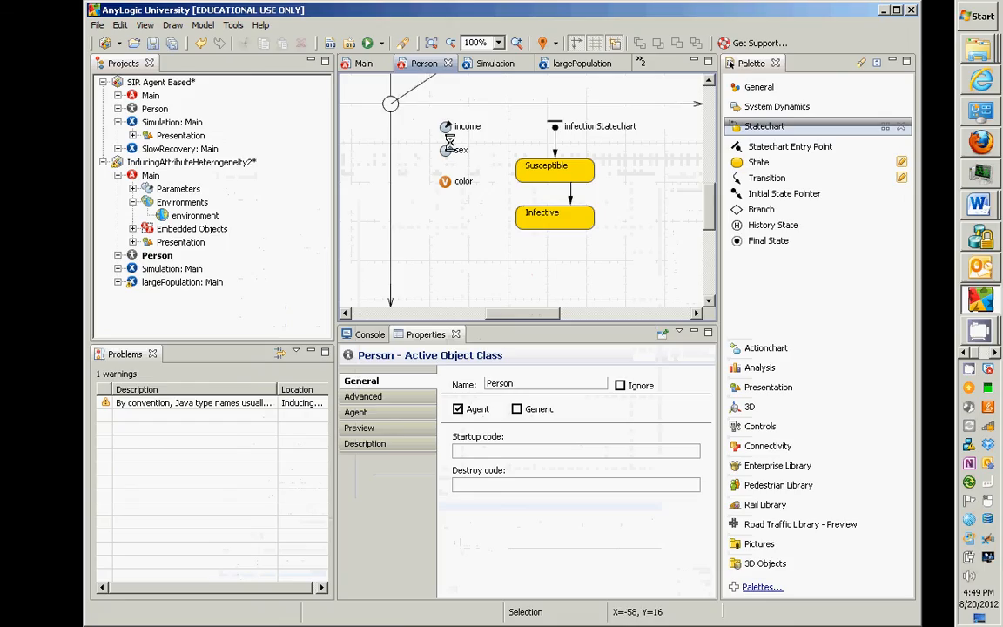
Step: Make the Susceptible-to-Infective infection transition trigger by a timeout of 10
click(568, 190)
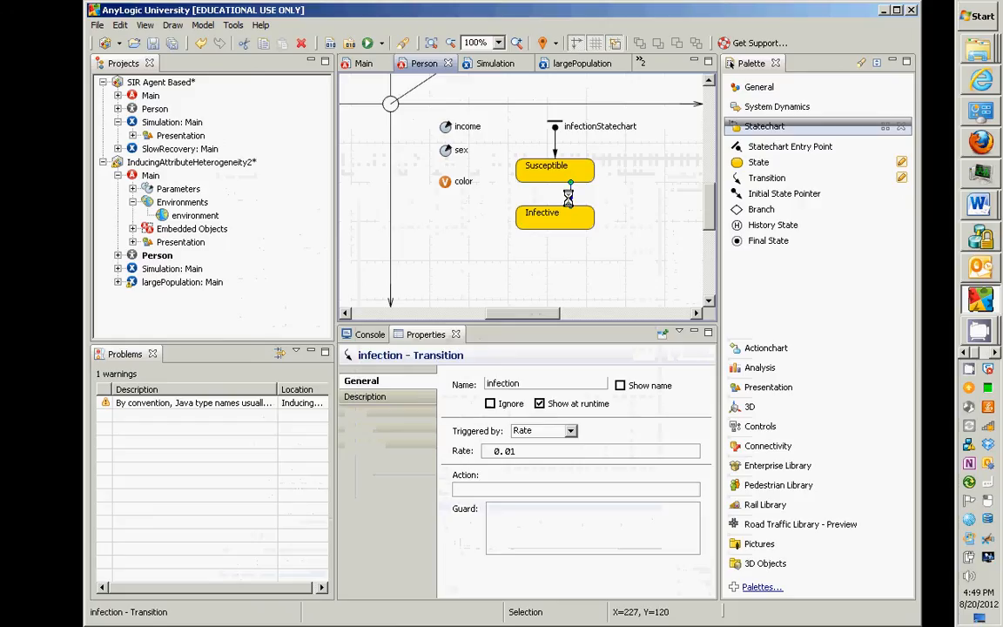
click(564, 430)
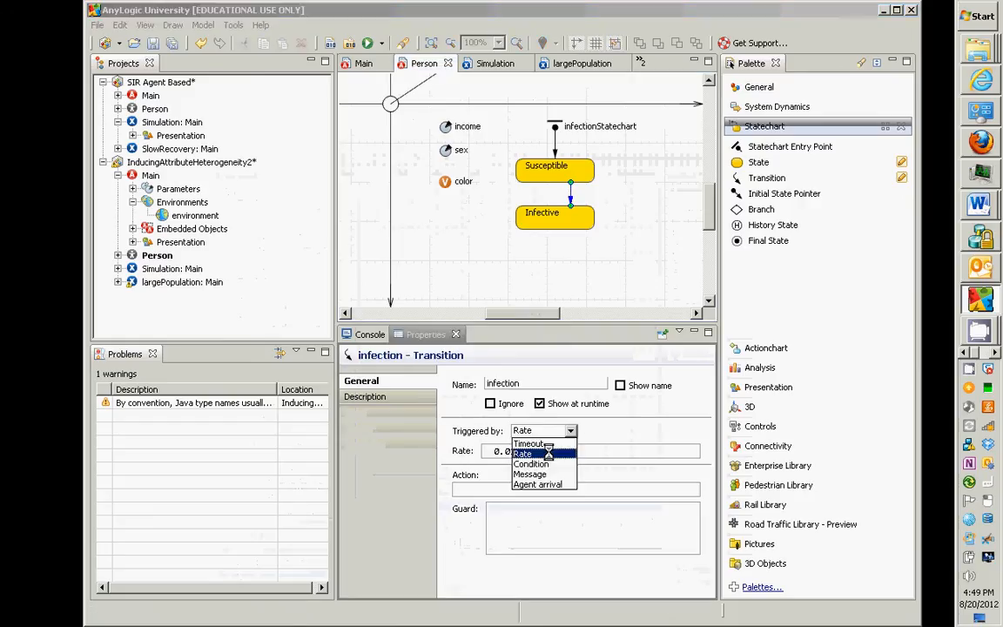
click(529, 444)
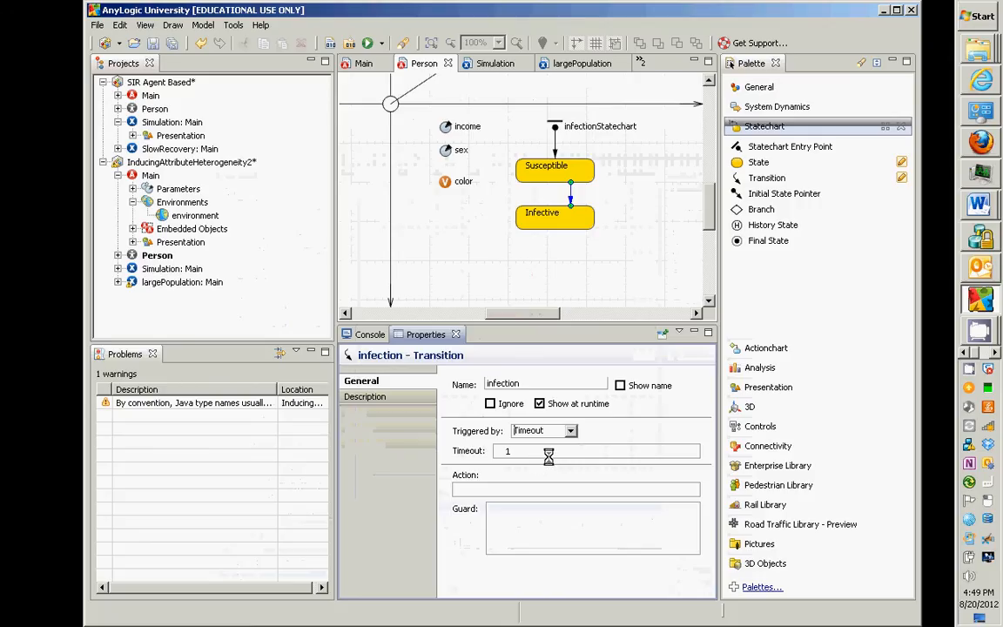
text(0)
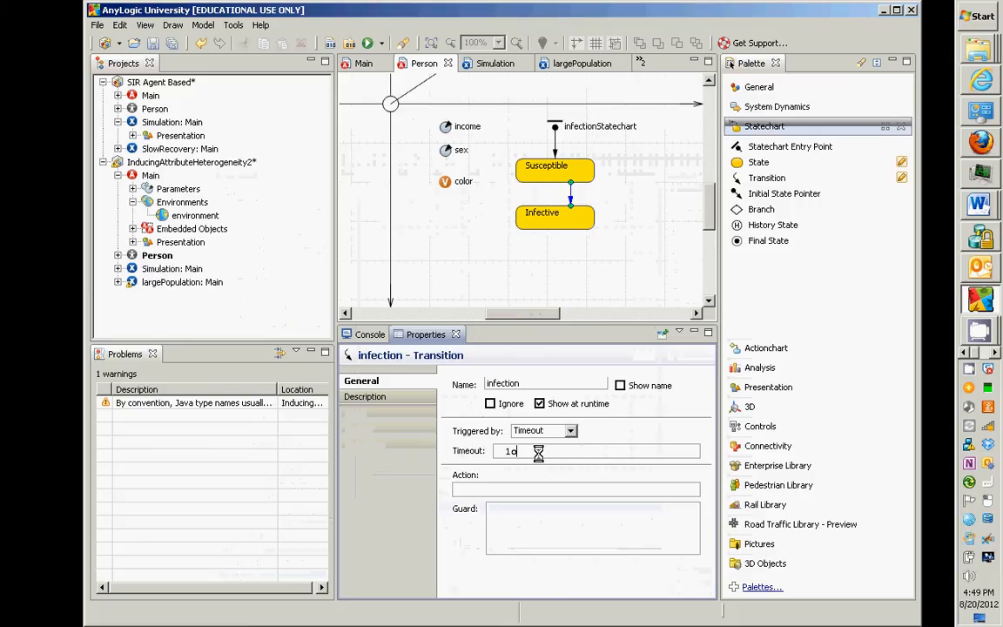
text(0)
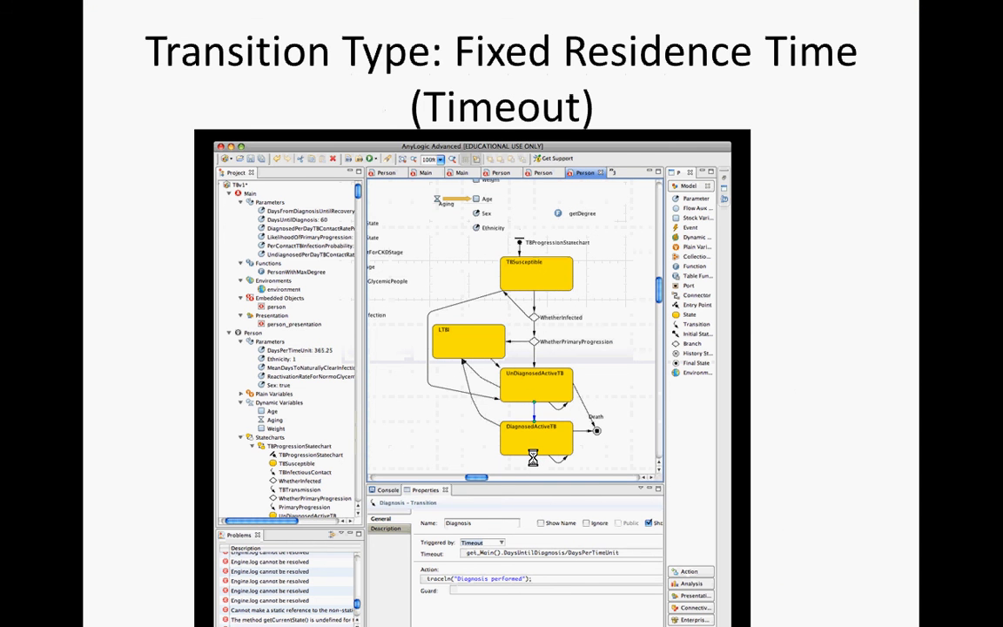
Step: Revisit the fixed-timeout examples slide, then bring the AnyLogic model back up
key(right)
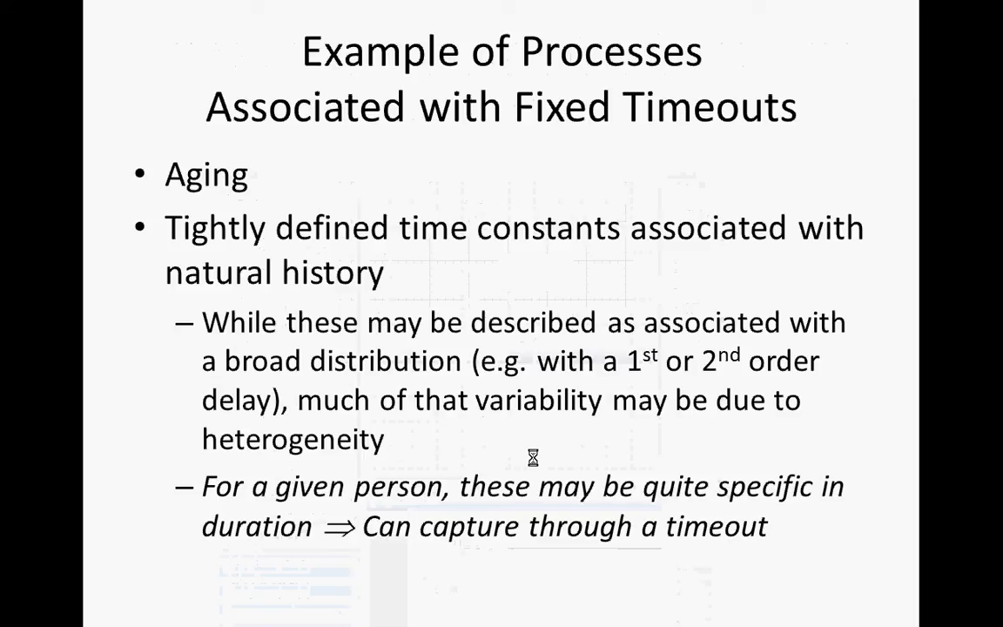
key(Right)
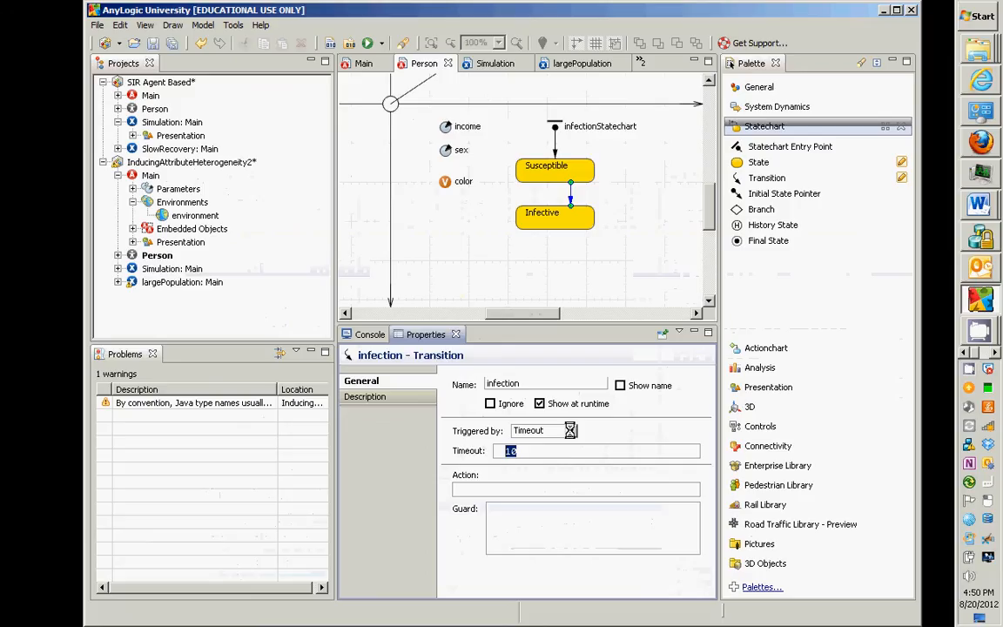
Step: Return the infection transition to triggering by Rate with value 0.01
click(571, 430)
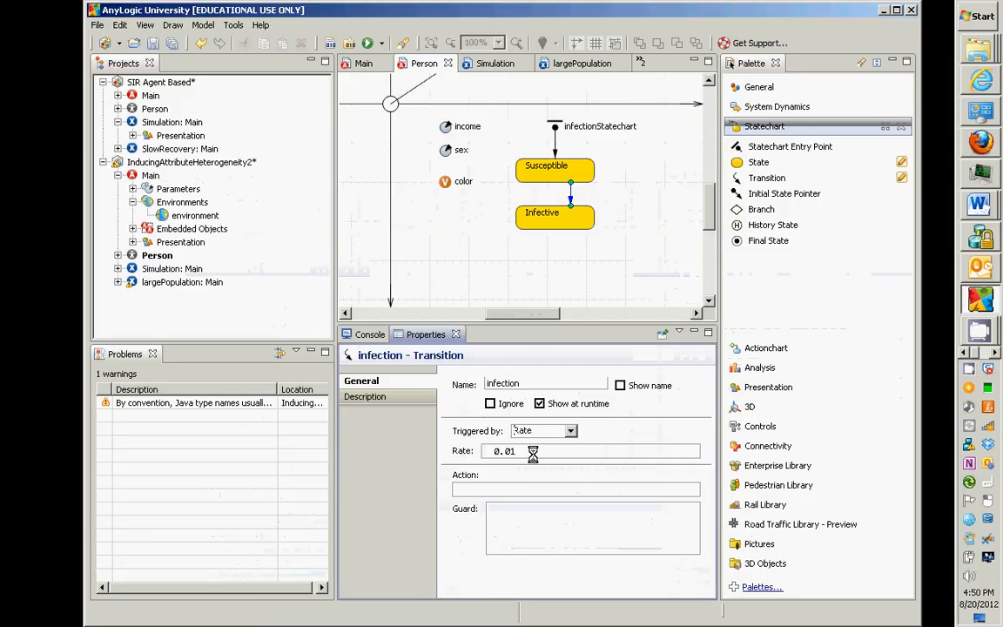
triple_click(505, 449)
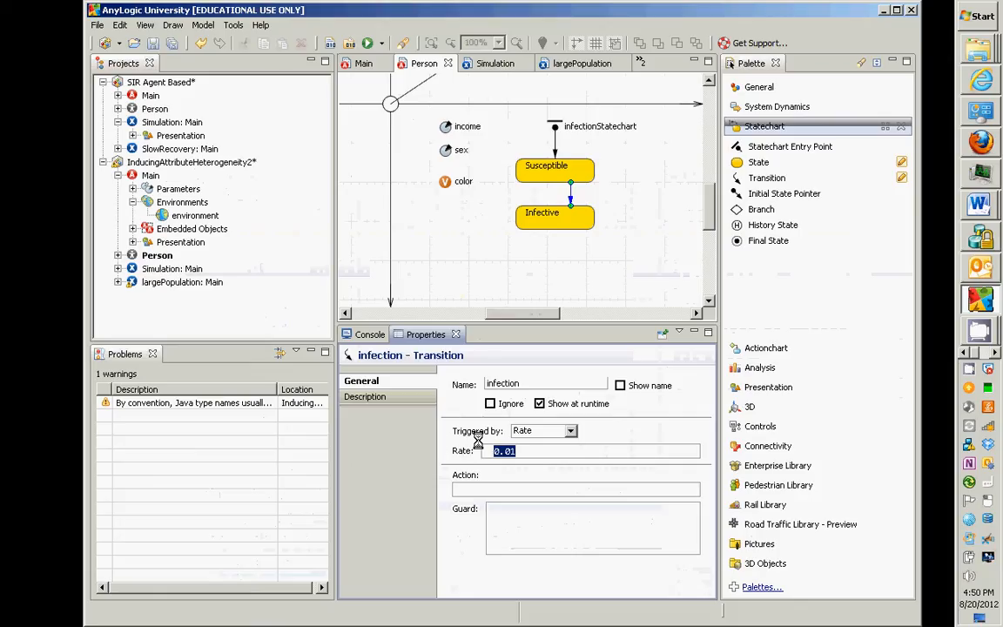
click(571, 430)
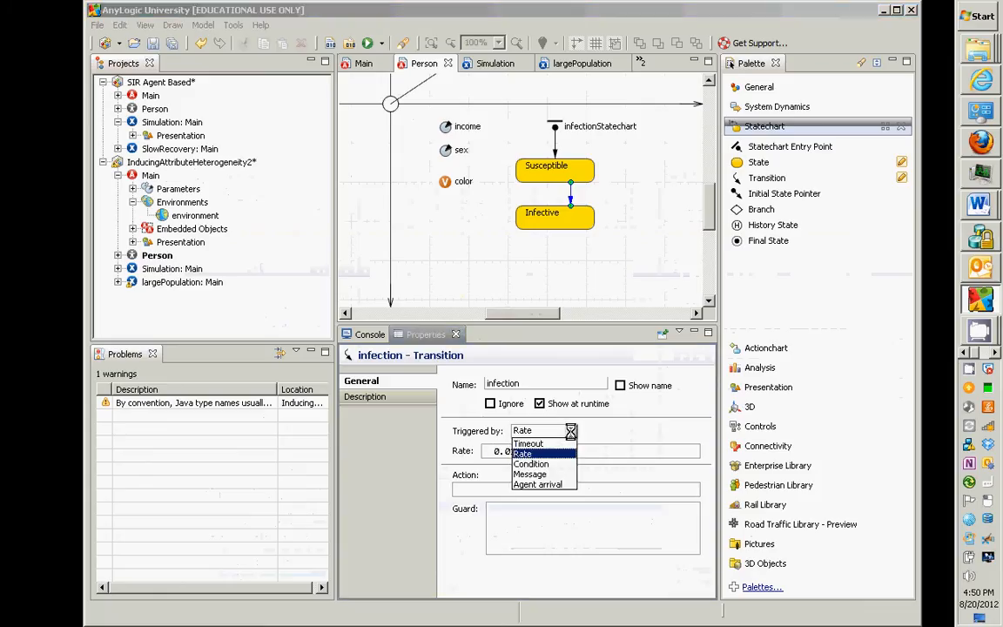
click(522, 453)
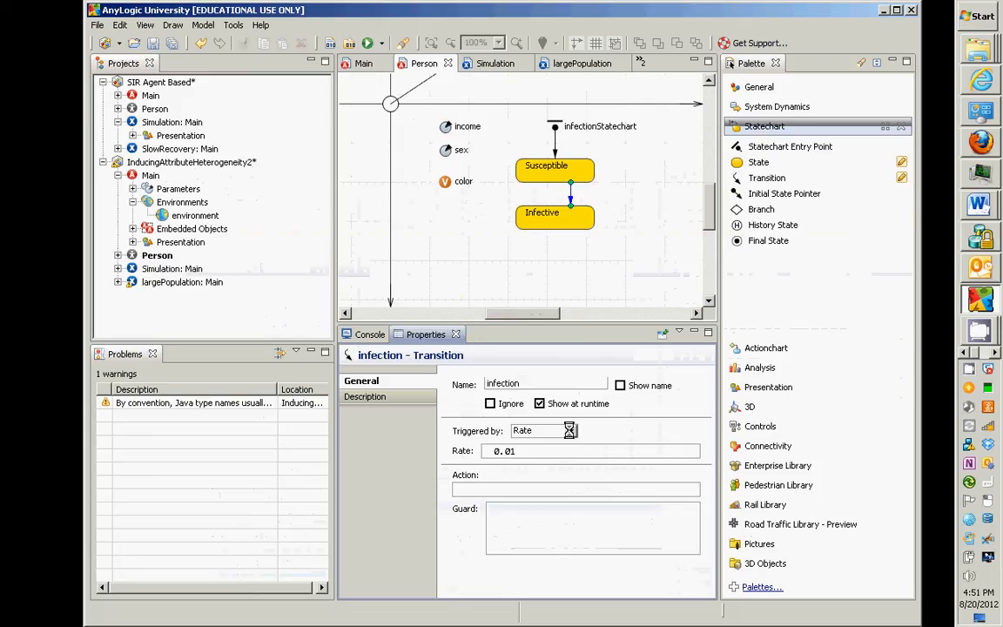
Step: Go over the other trigger types available in the Triggered by list
click(567, 430)
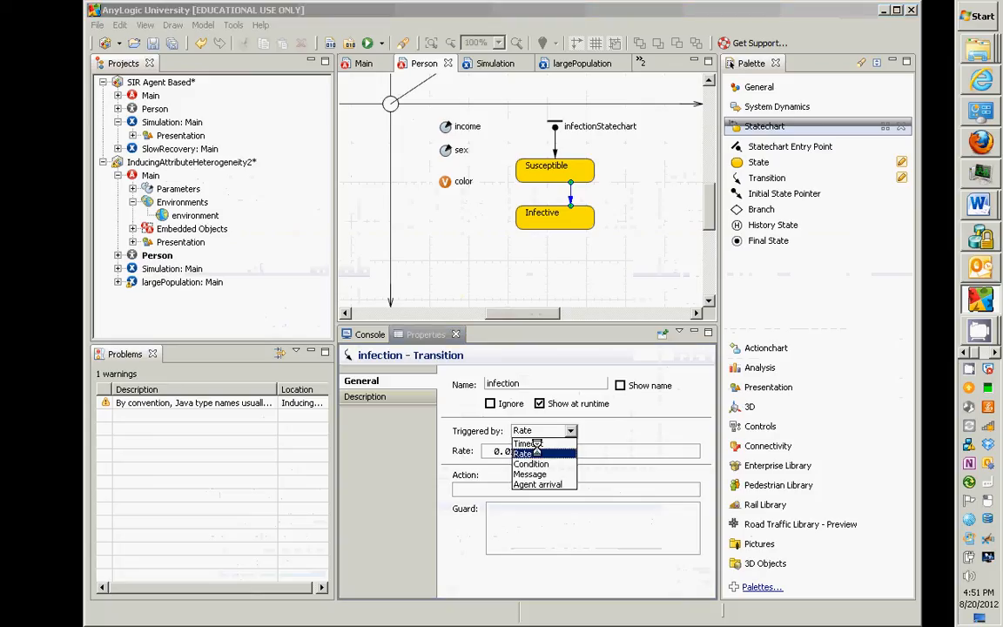
mouse_move(530, 463)
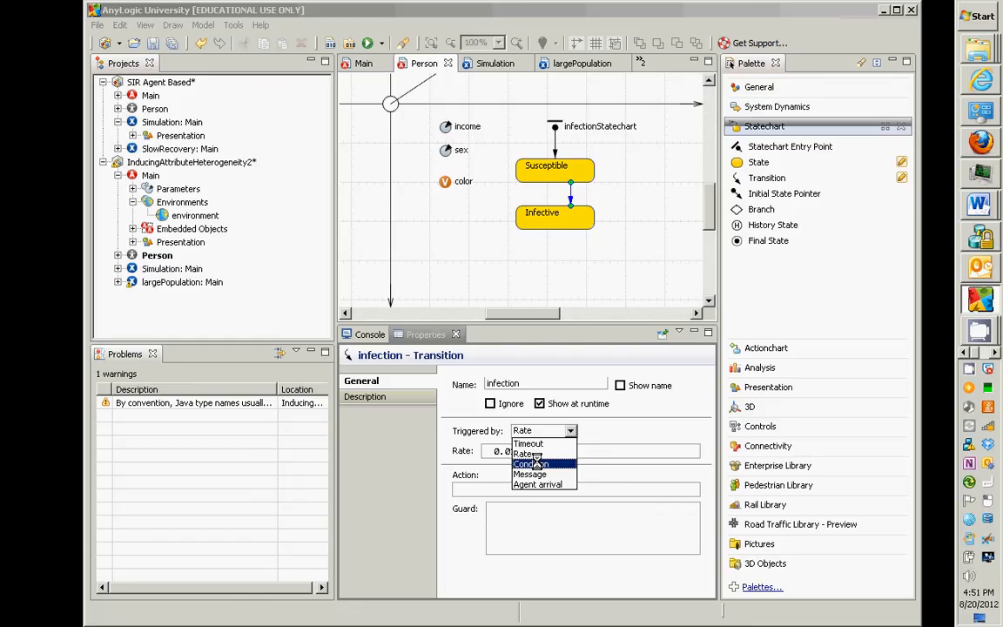
mouse_move(531, 473)
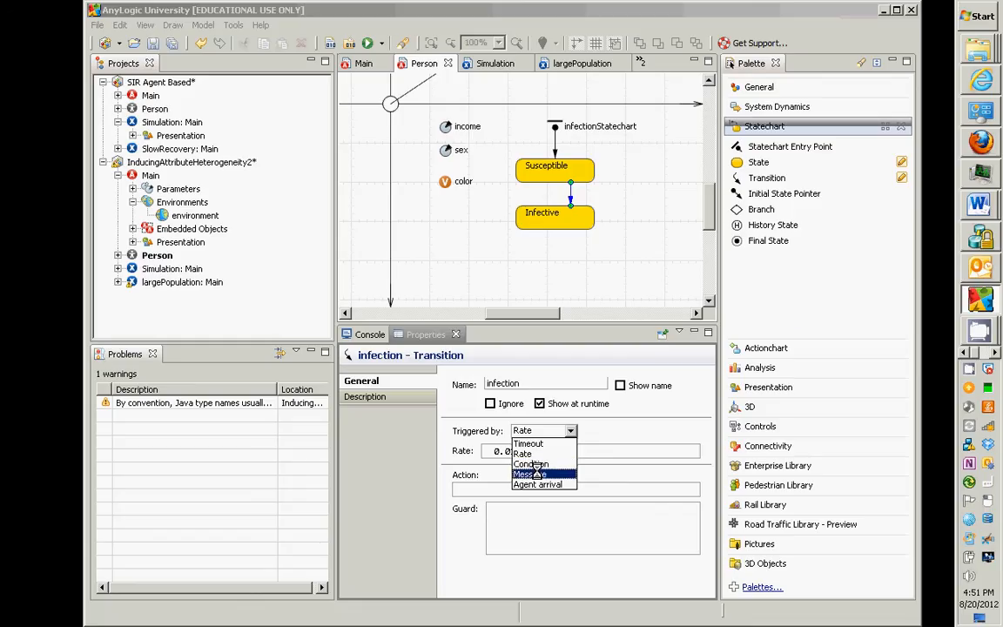
mouse_move(536, 484)
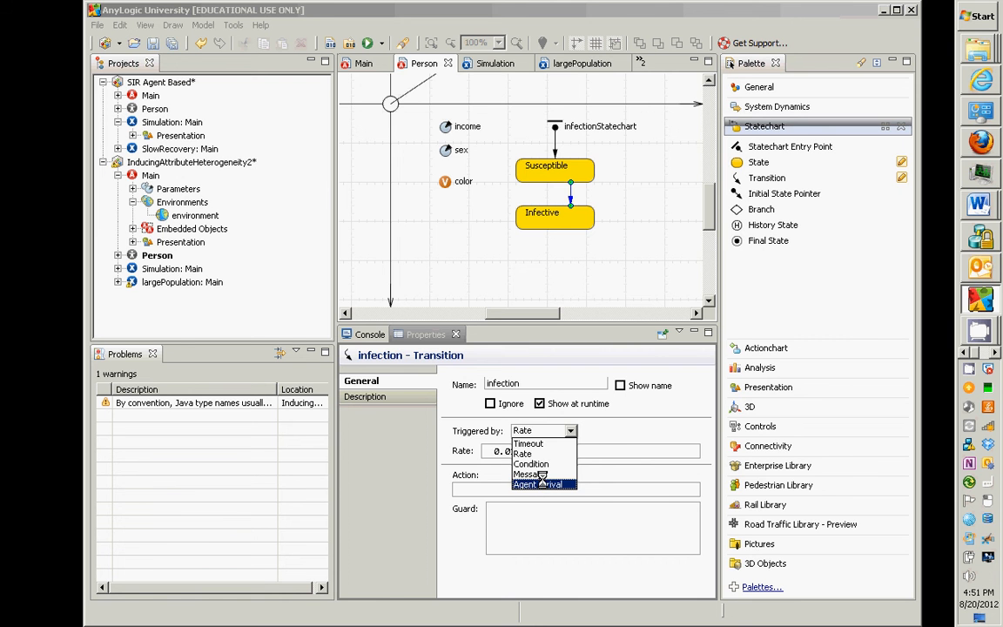
click(529, 444)
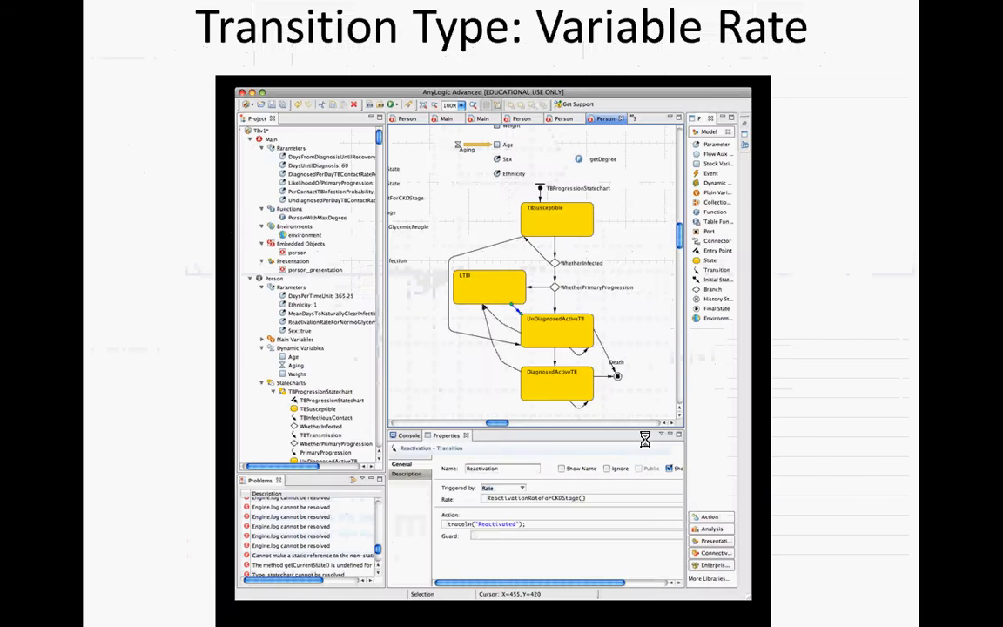
Step: Step through the Exit Point and Parallel Statecharts slides to the conditional transition example
key(right)
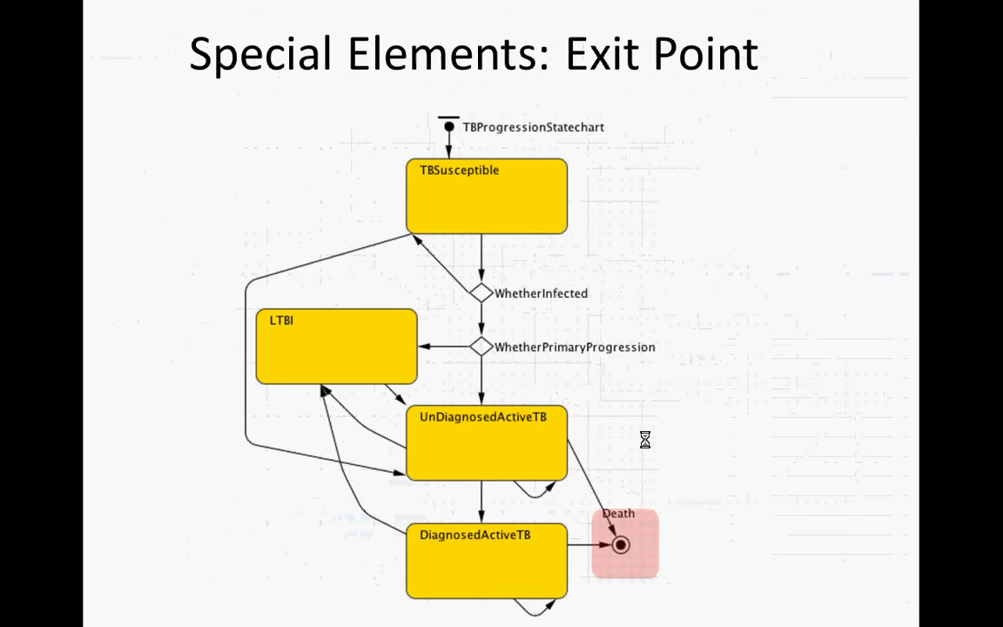
key(right)
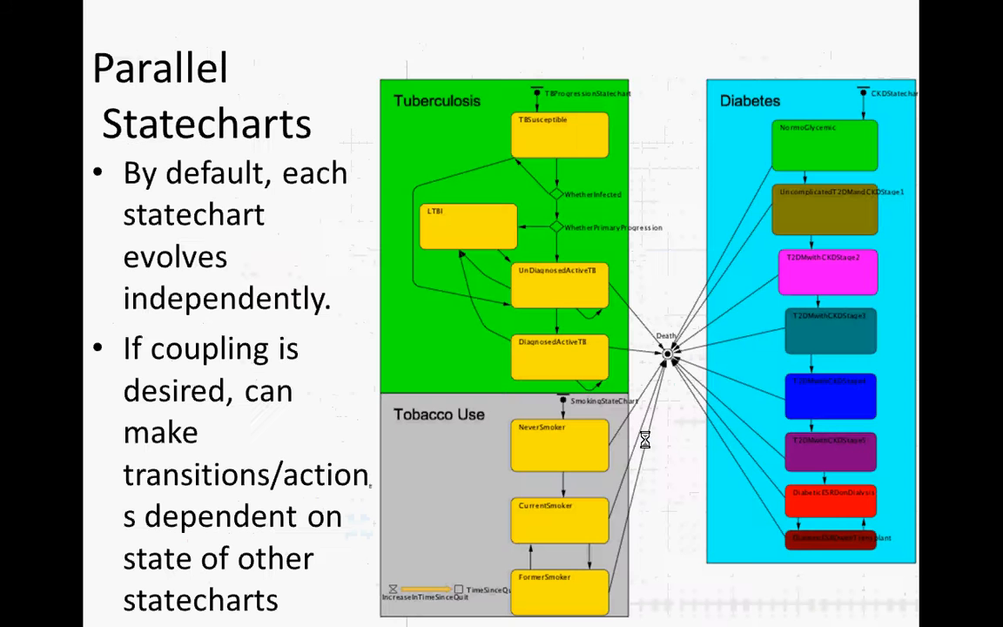
key(right)
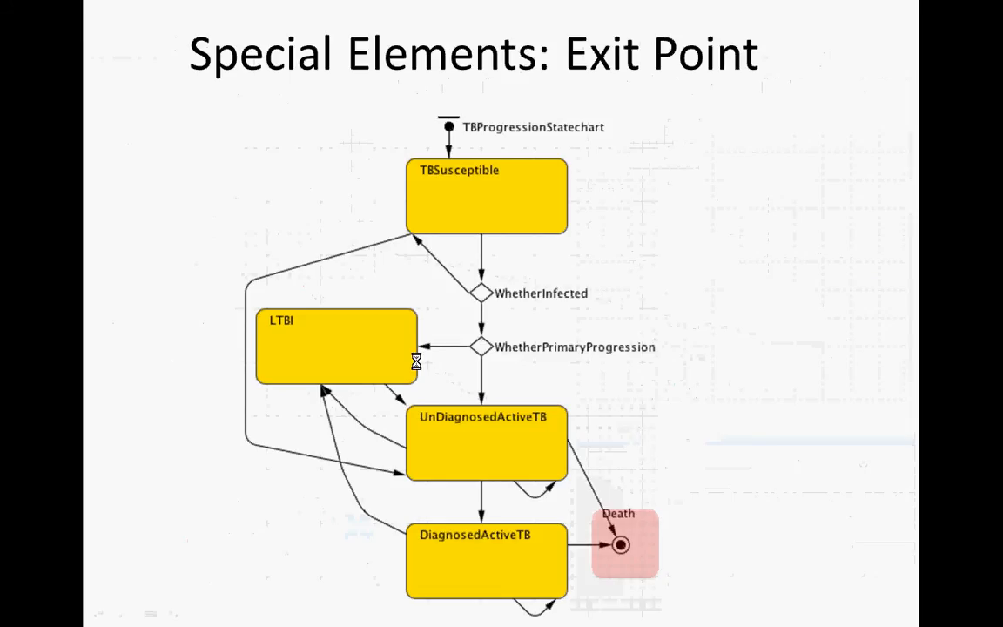
mouse_move(470, 257)
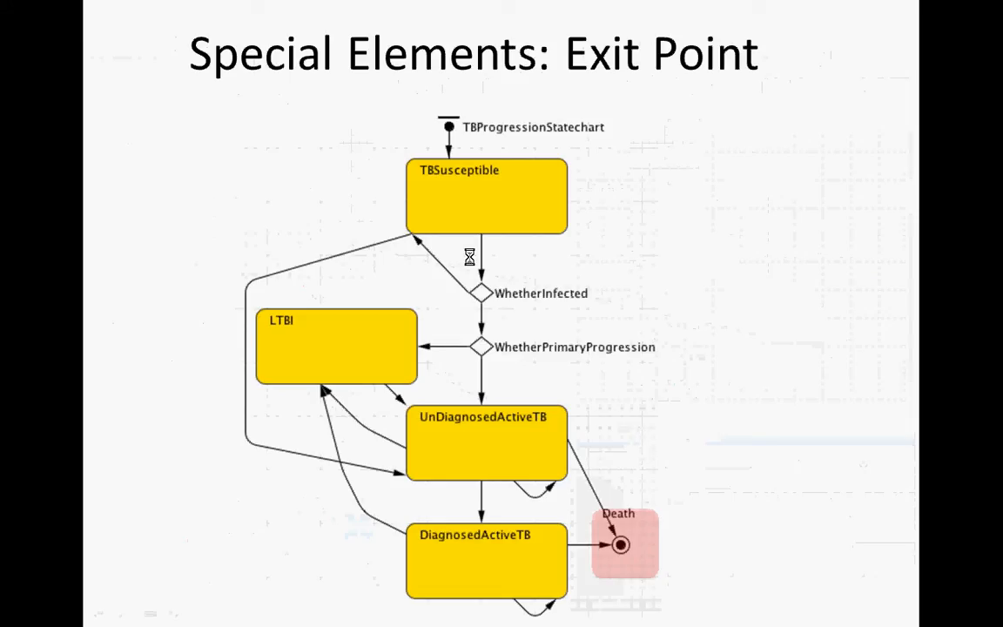
mouse_move(490, 268)
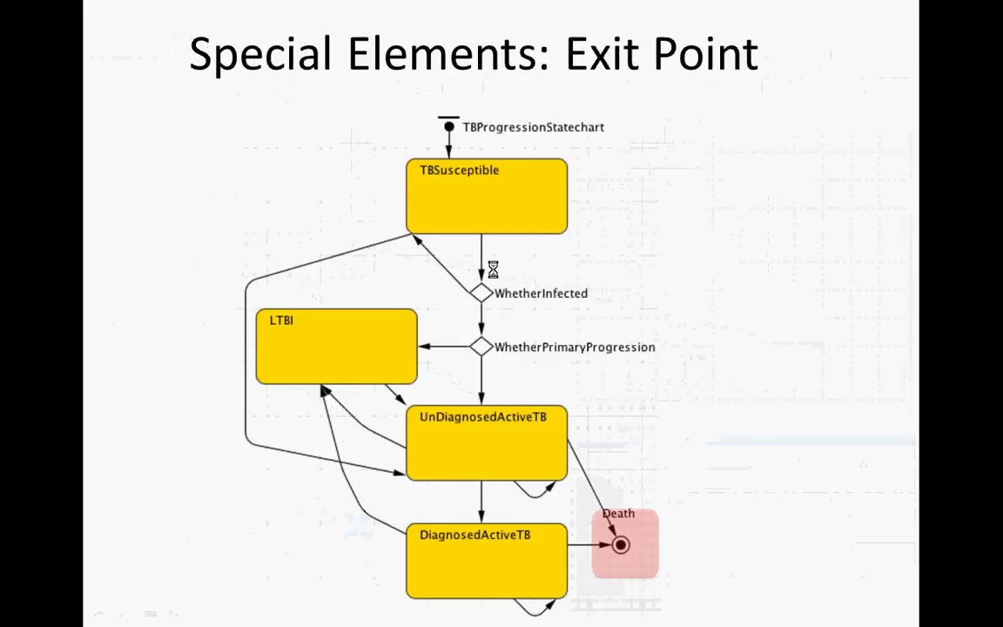
mouse_move(484, 296)
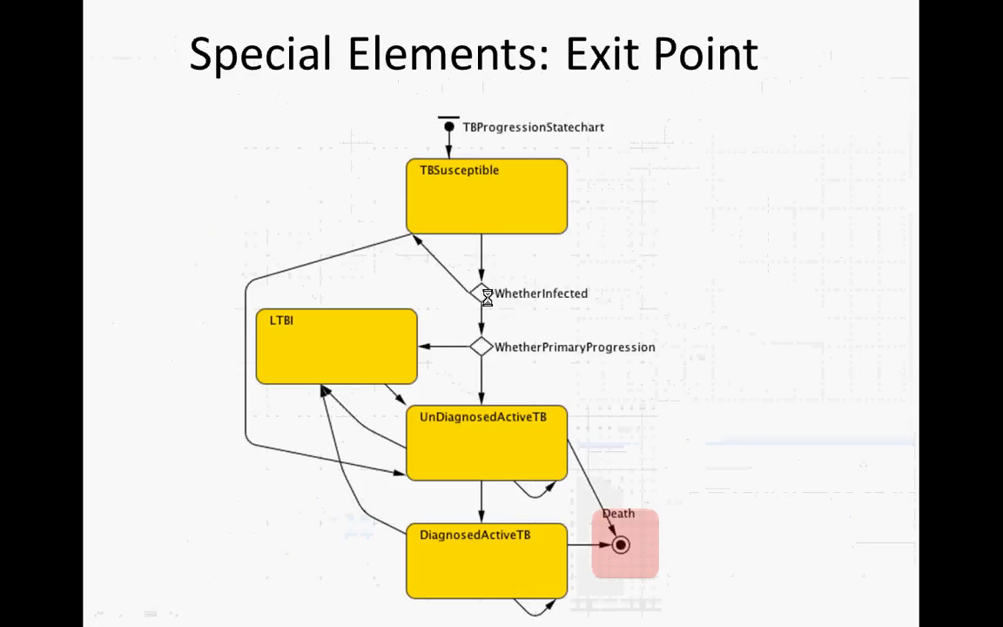
key(Right)
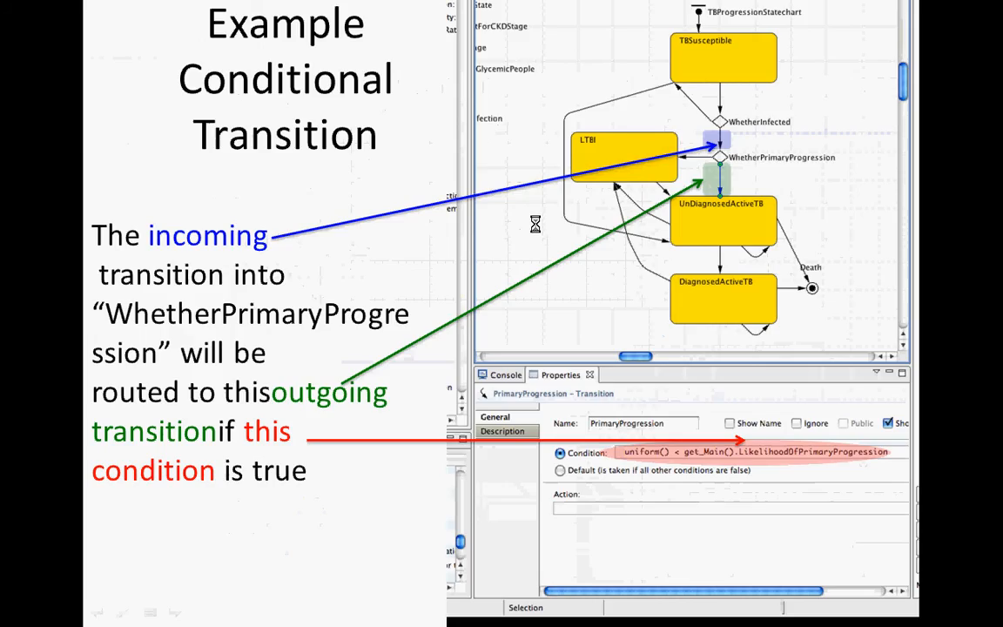
mouse_move(704, 226)
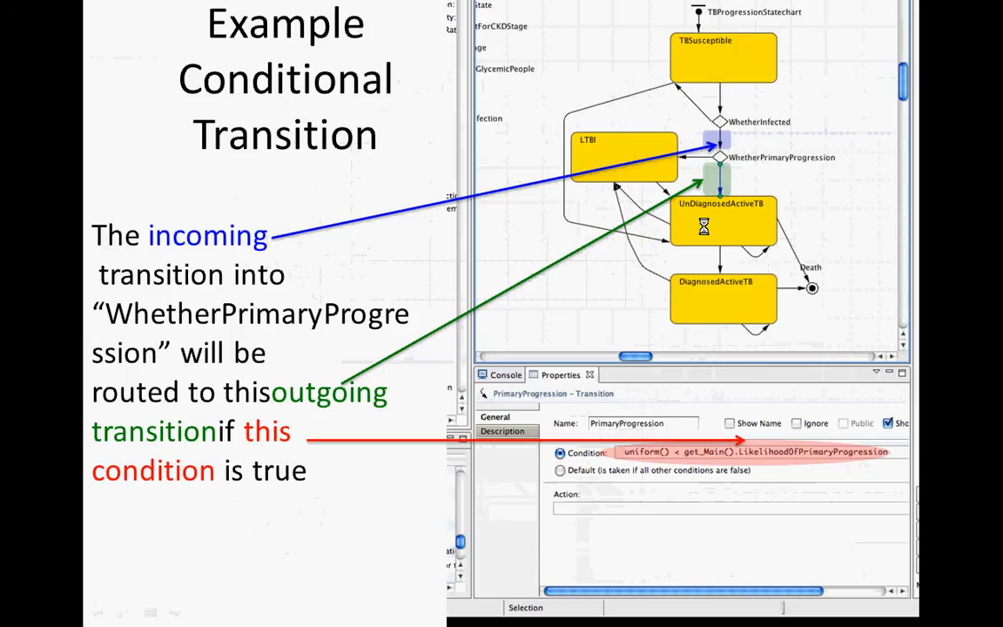
mouse_move(705, 162)
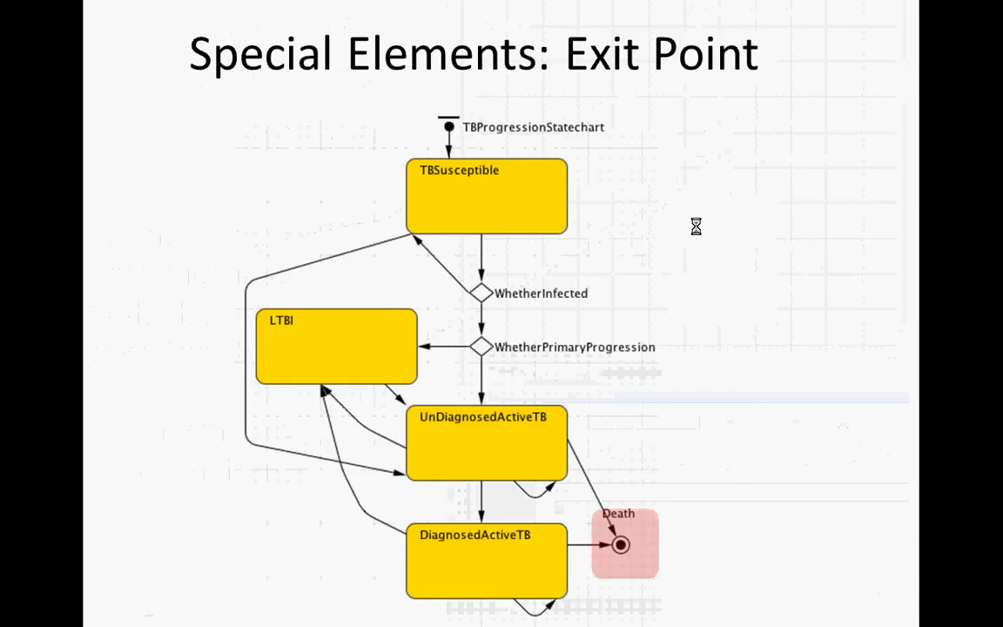
mouse_move(612, 574)
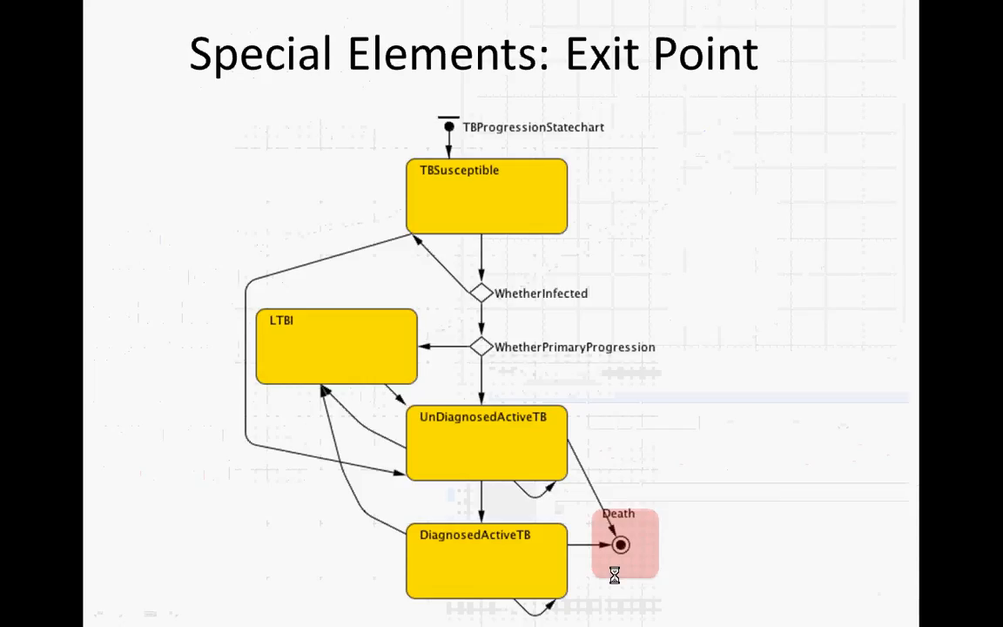
mouse_move(615, 543)
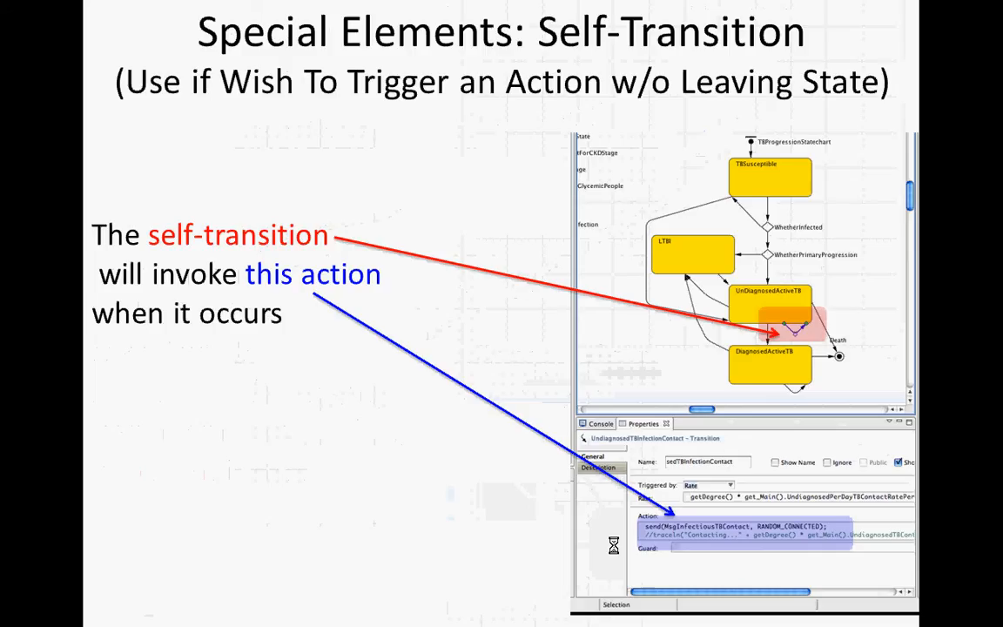
Step: Advance past the self-transition slide to Parallel Statecharts
key(right)
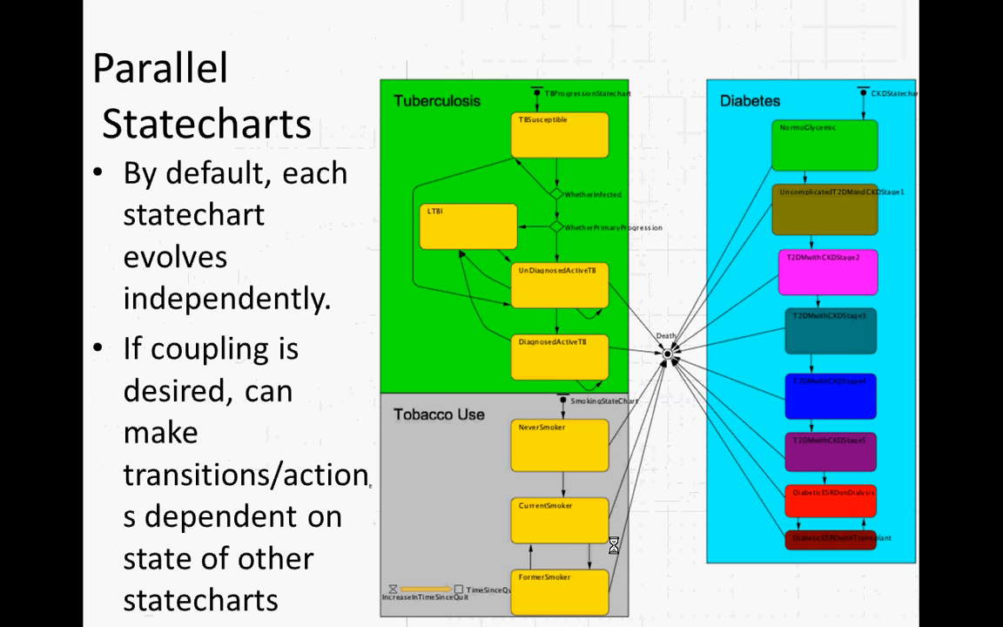
Step: Advance to the Comparison with Aggregate Stock & Flows slide
key(Right)
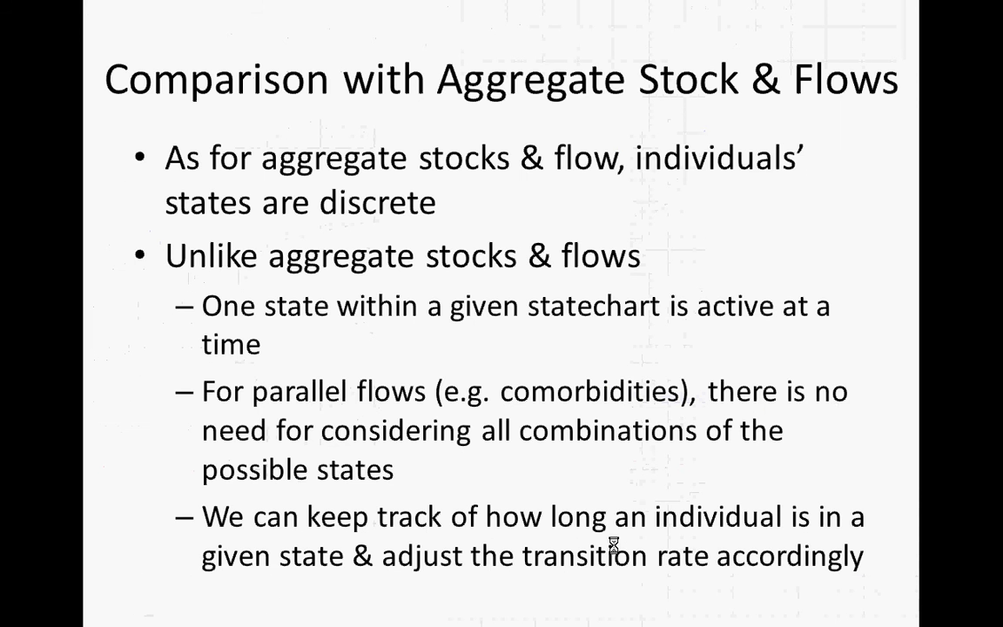
Step: Advance to the slide on residence time determining the transition rate out of a state
key(right)
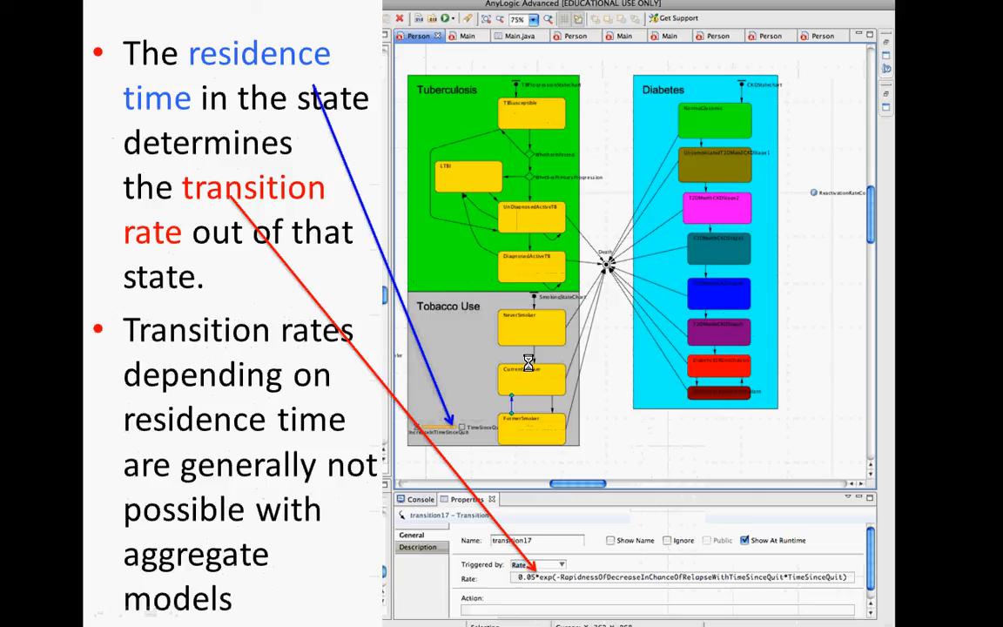
mouse_move(374, 227)
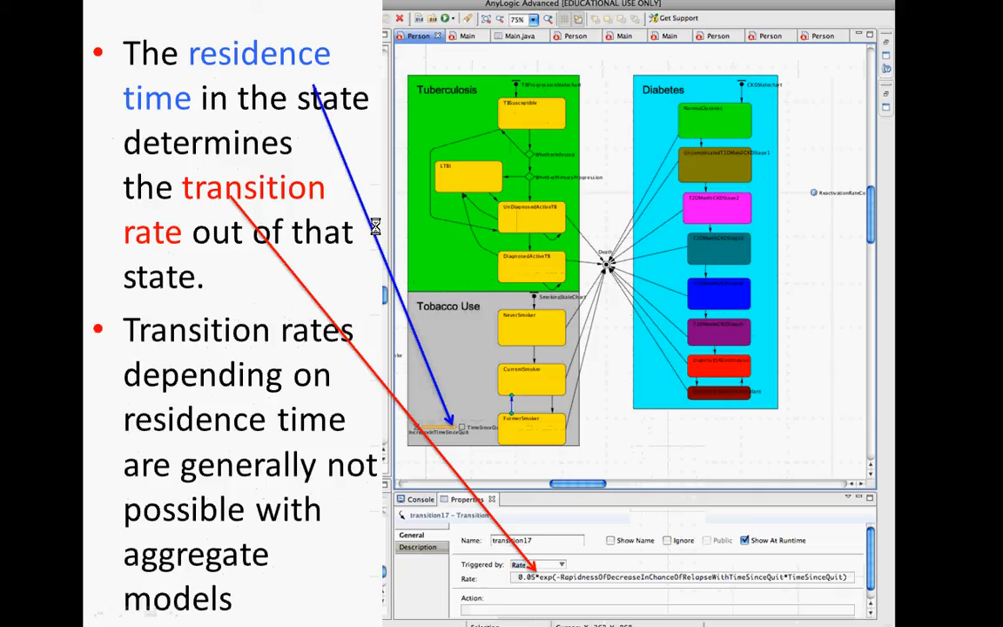
mouse_move(534, 399)
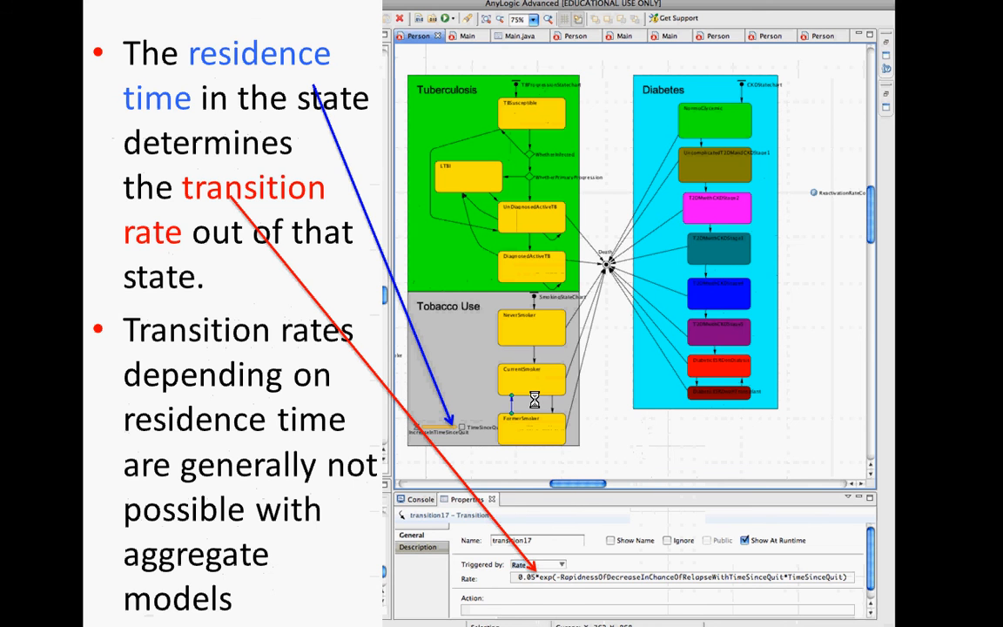
key(Right)
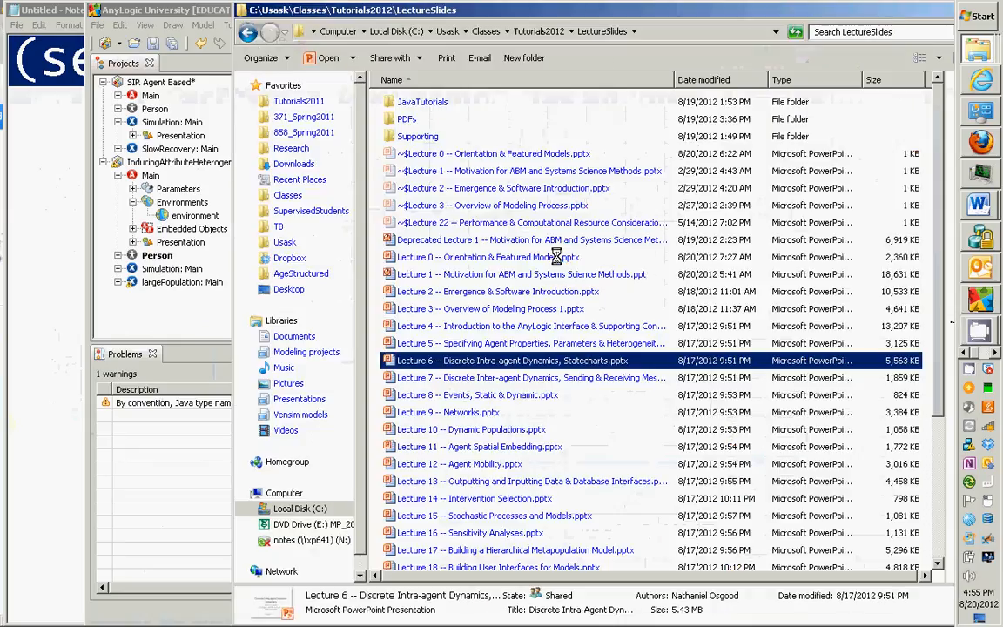
Step: Open the Lecture 7 .pptx deck 'Discrete Inter-agent Dynamics, Sending & Receiving Messages' from the LectureSlides folder
double_click(531, 376)
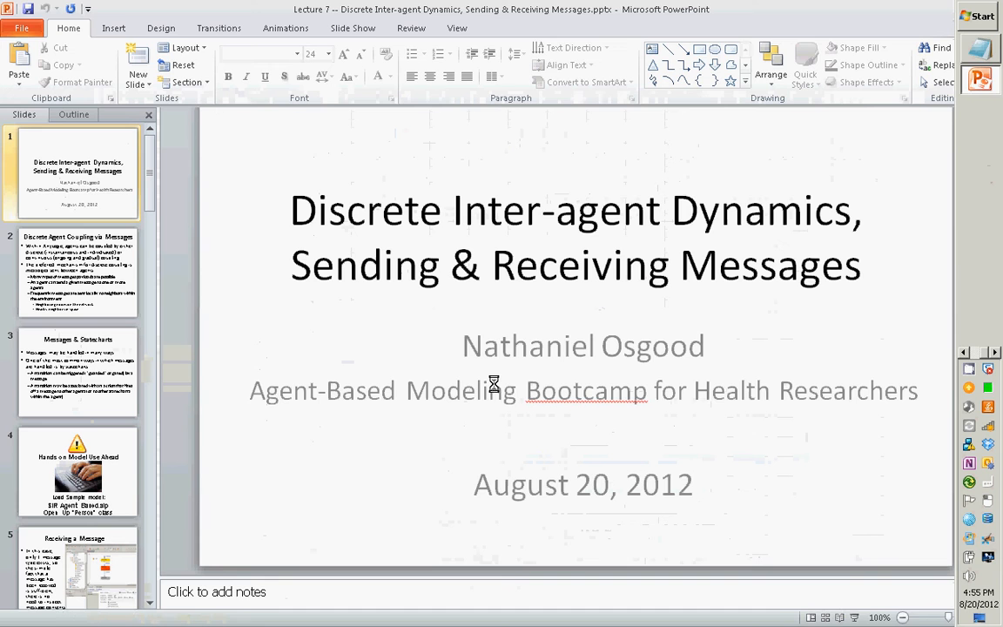